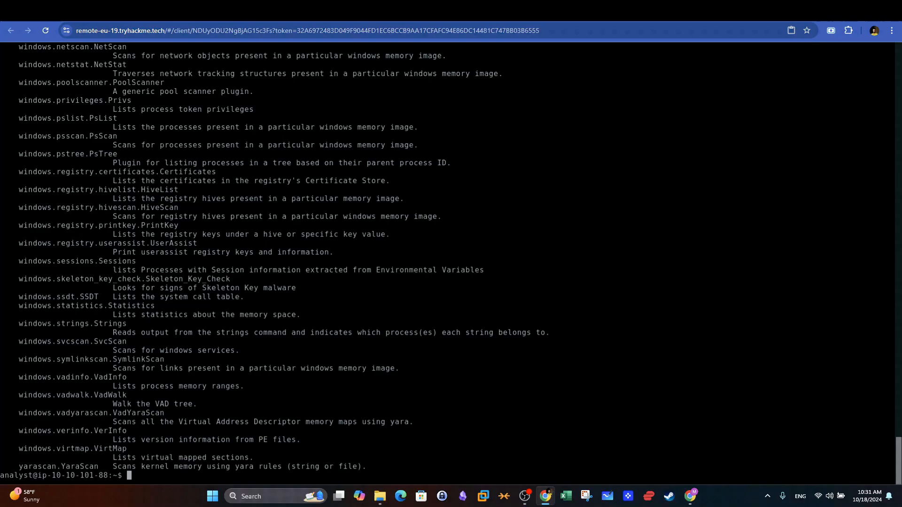
- Review Volatility 3's general vol -h help output, highlighting the help option
{"action": "scroll", "scroll_direction": "up", "scroll_amount": 3}
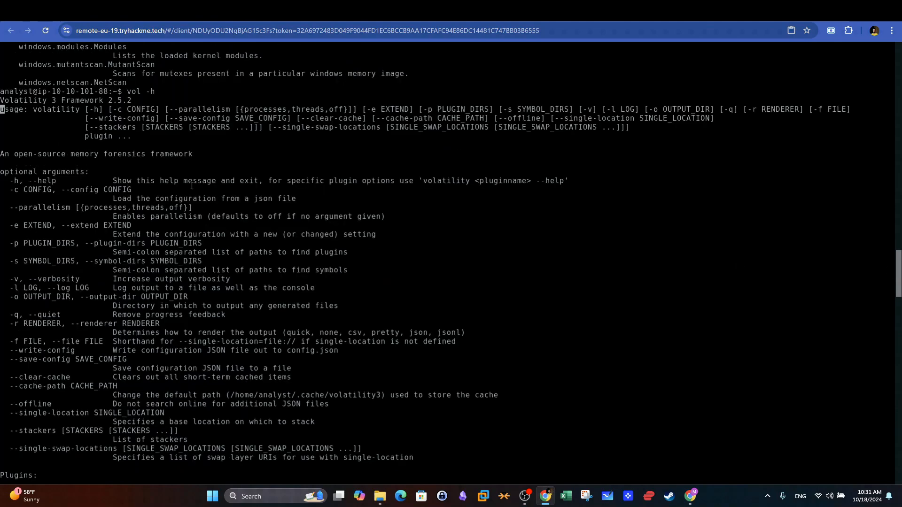
{"action": "double_click", "coordinate": [14, 180]}
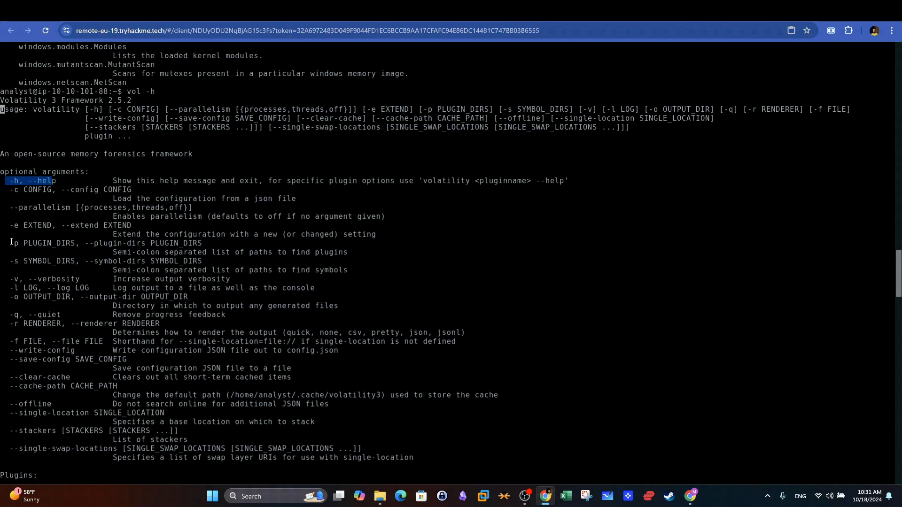
{"action": "scroll", "scroll_direction": "down", "scroll_amount": 3}
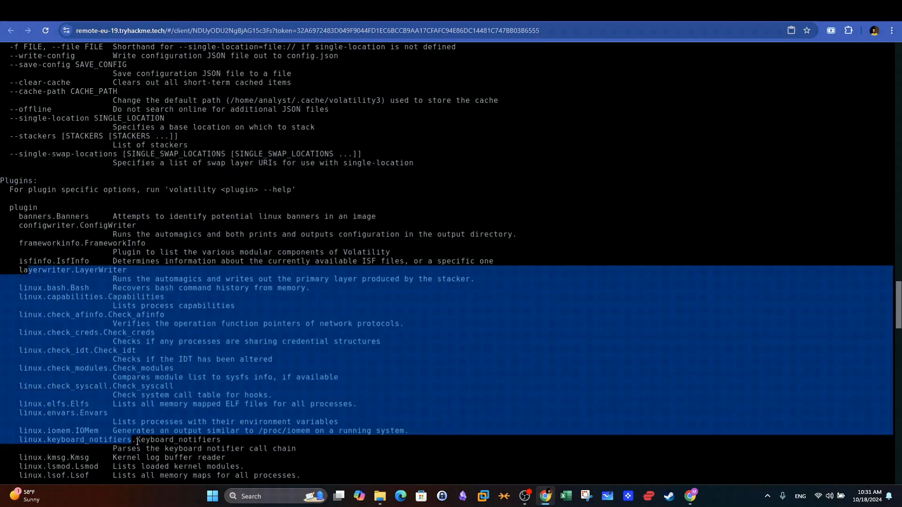
{"action": "scroll", "scroll_direction": "down", "scroll_amount": 3}
{"action": "type", "text": "vol"}
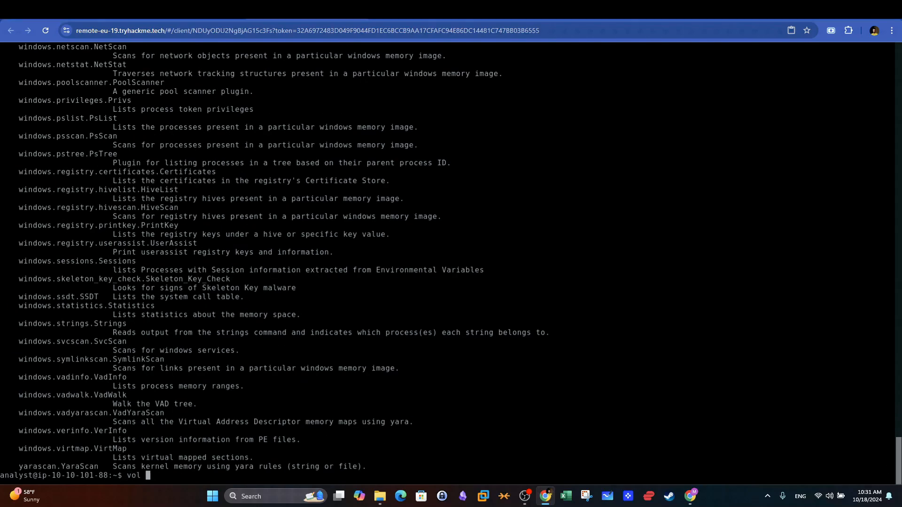
- List the Windows, Linux and Mac plugins with windows -h, linux -h and mac -h
{"action": "type", "text": "windows -h"}
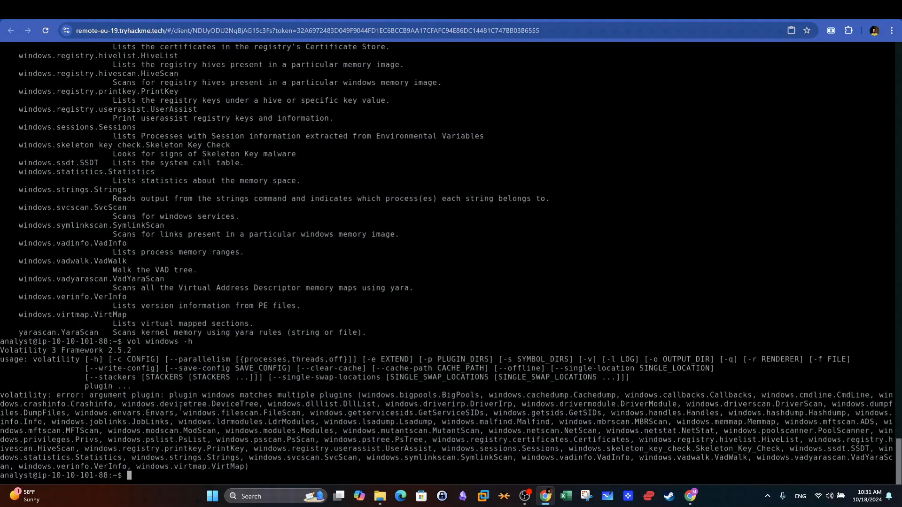
{"action": "left_click_drag", "start_coordinate": [169, 395], "coordinate": [412, 395]}
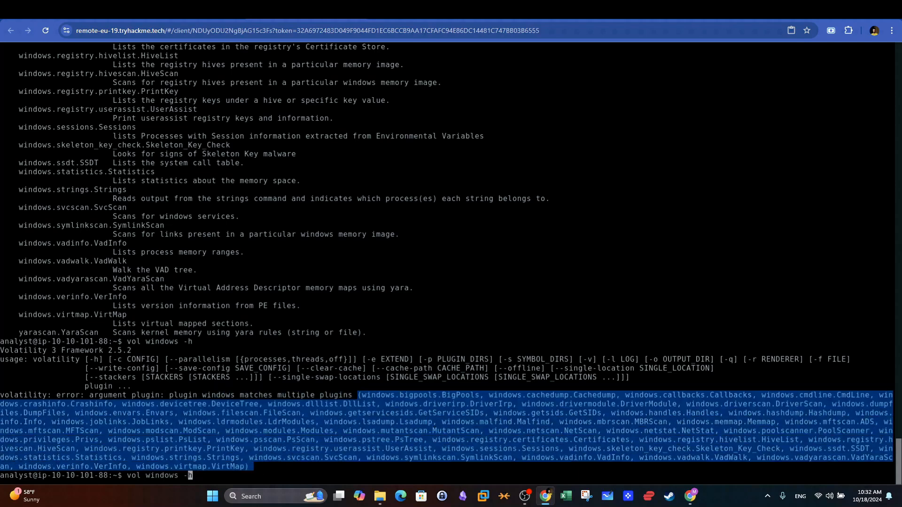
{"action": "type", "text": "vol linux -h"}
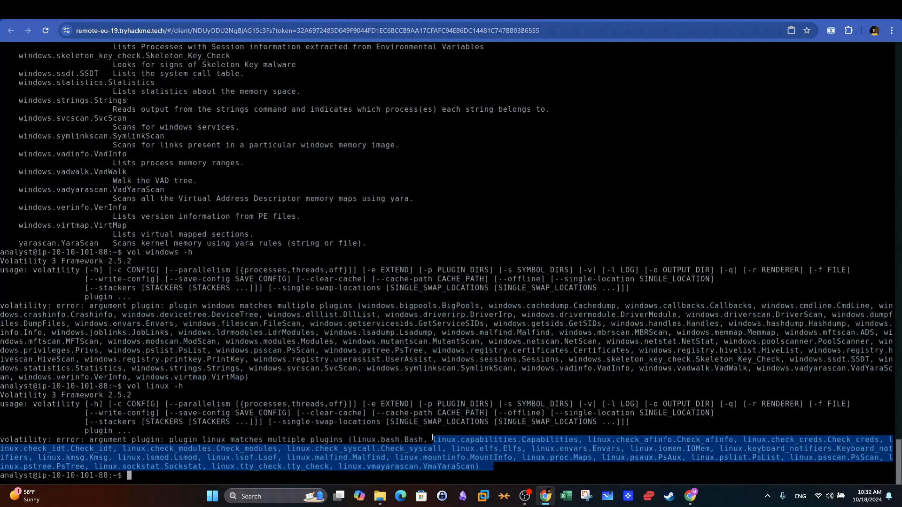
{"action": "type", "text": "vol linux -h"}
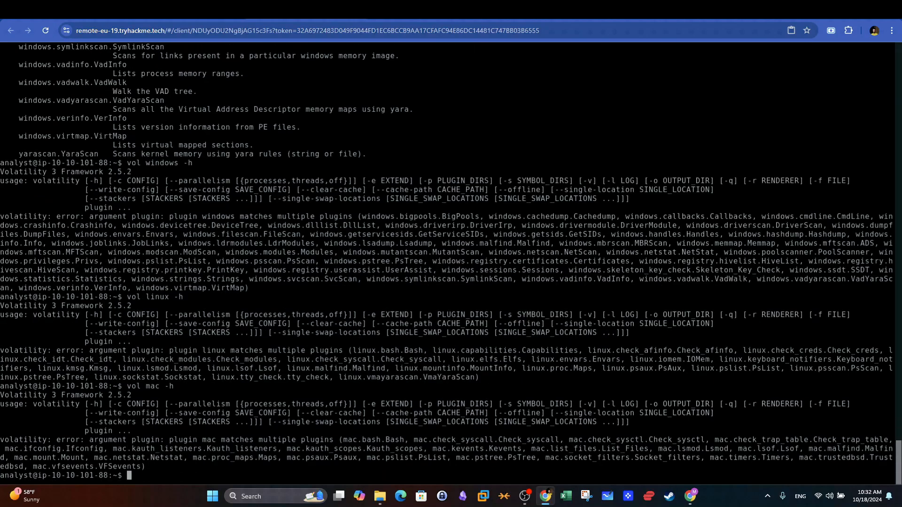
{"action": "left_click_drag", "start_coordinate": [168, 439], "coordinate": [147, 467]}
{"action": "type", "text": "vol"}
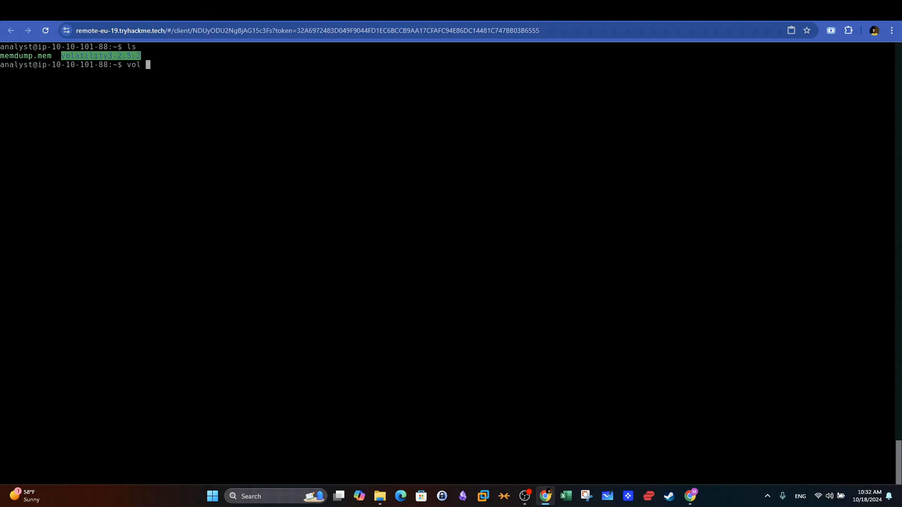
- Run windows.info on memdump.mem, showing kernel base 0xf8066161b000 and Windows major version 10
{"action": "type", "text": "windows -h"}
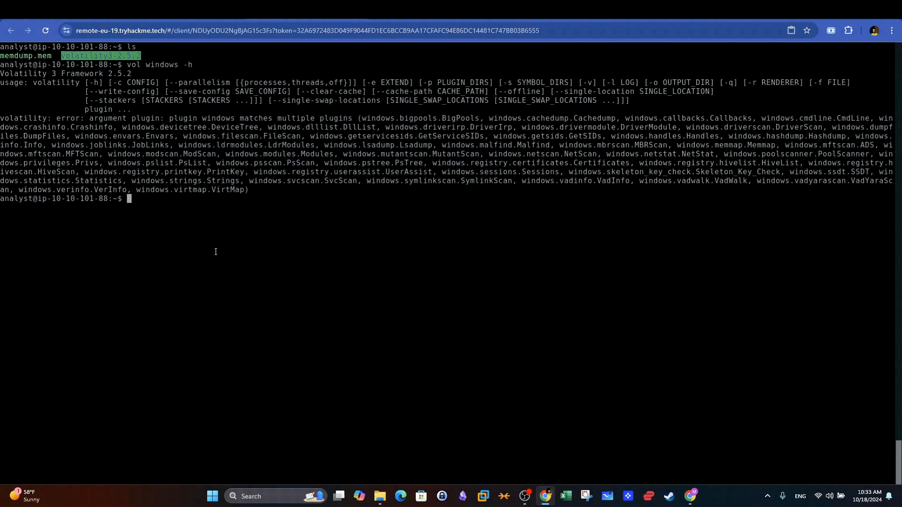
{"action": "type", "text": "vol -f memdump.mem"}
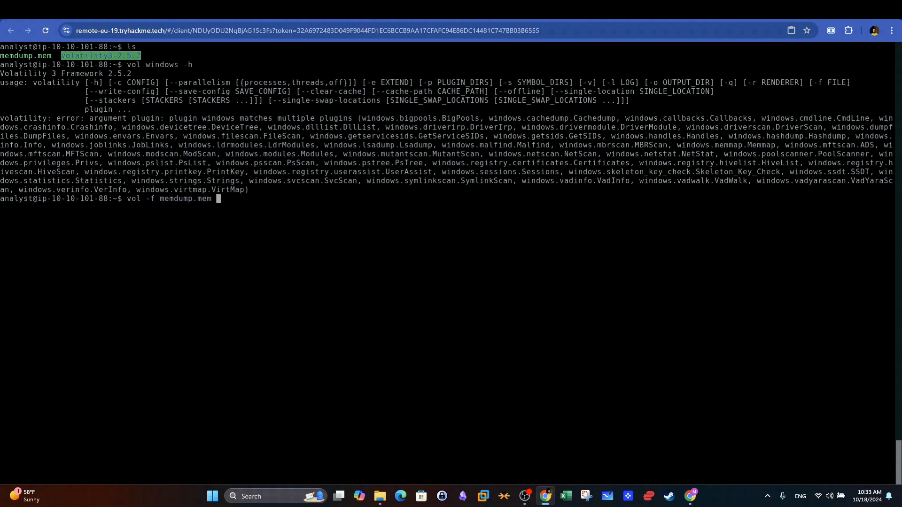
{"action": "type", "text": "windows.info"}
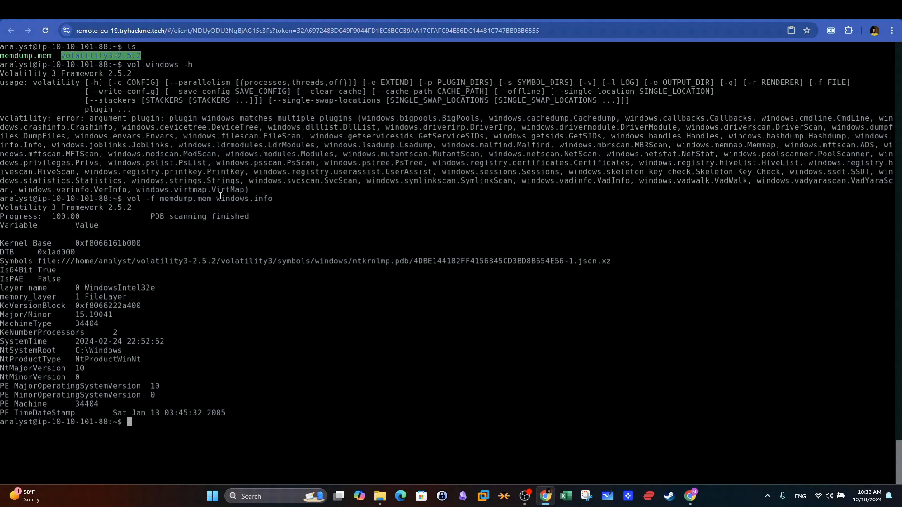
{"action": "left_click_drag", "start_coordinate": [3, 243], "coordinate": [145, 242]}
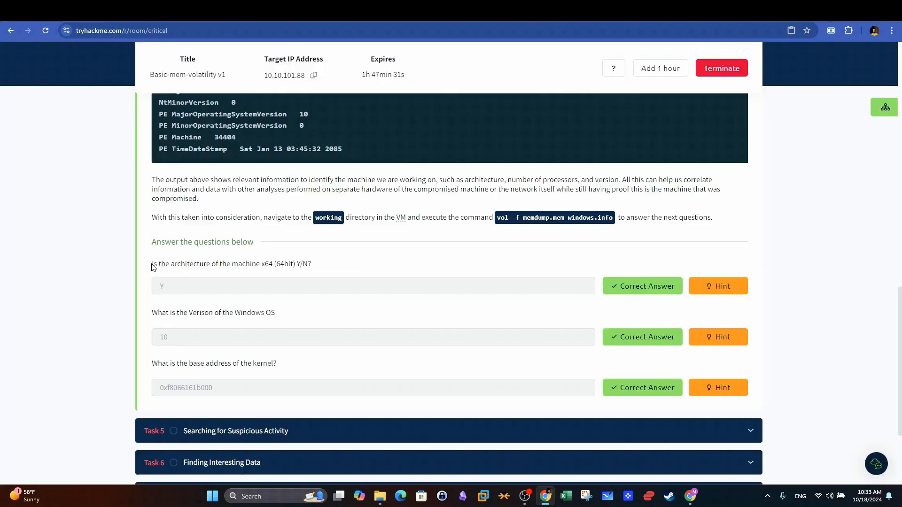
- Submit Y, 10 and 0xf8066161b000 as the architecture, version and kernel base answers
{"action": "left_click_drag", "start_coordinate": [152, 263], "coordinate": [295, 264]}
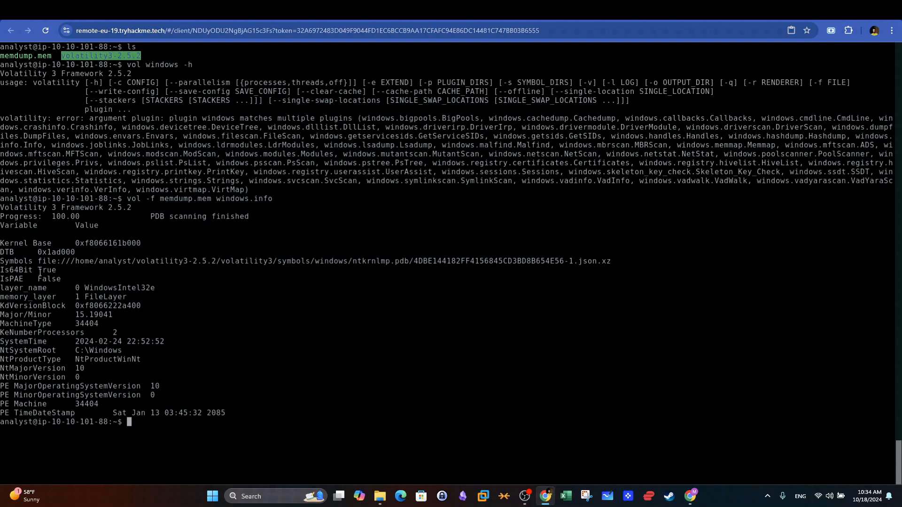
{"action": "double_click", "coordinate": [29, 270]}
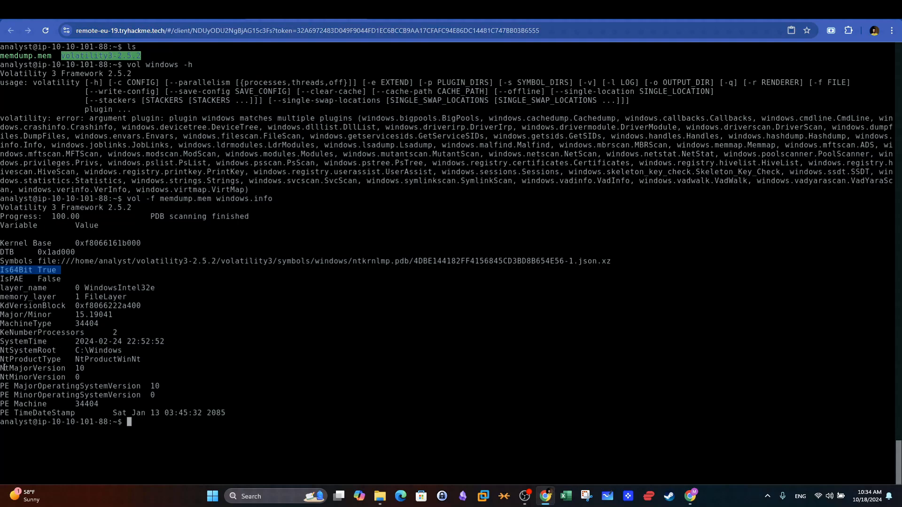
{"action": "double_click", "coordinate": [32, 368]}
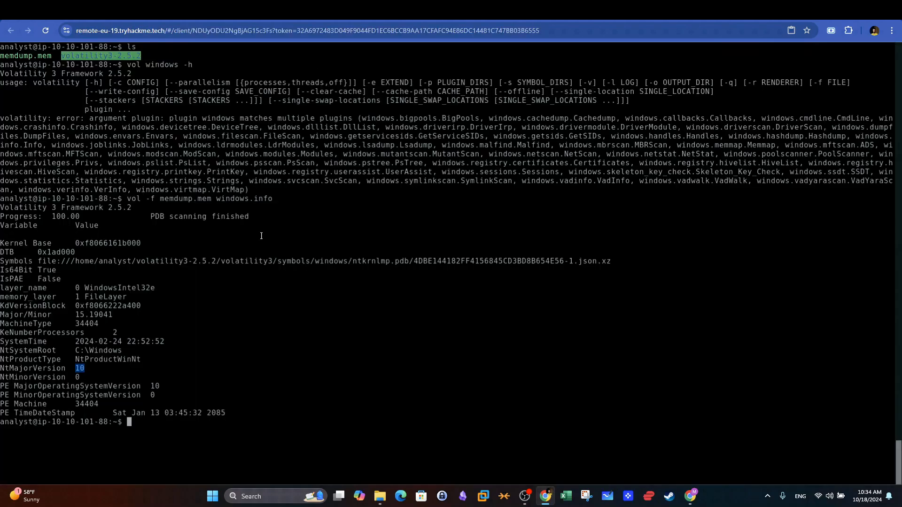
{"action": "double_click", "coordinate": [26, 243]}
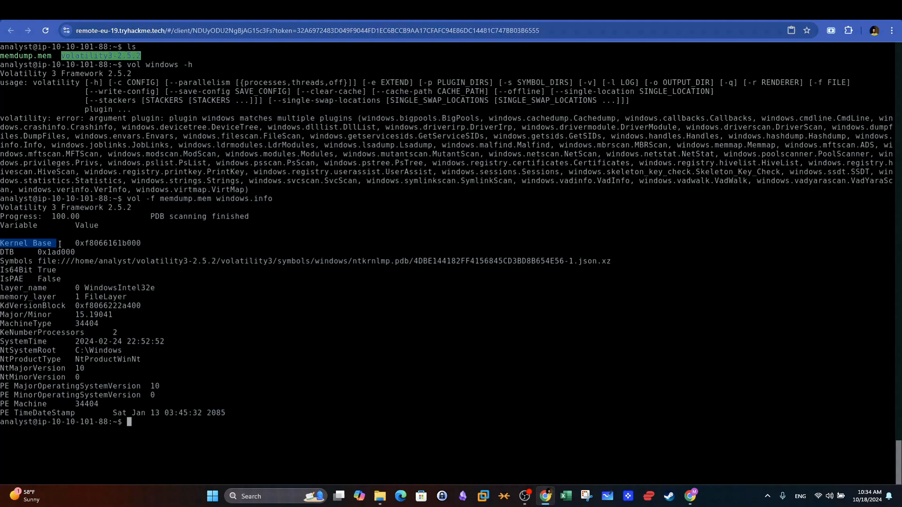
{"action": "left_click", "coordinate": [691, 30]}
{"action": "type", "text": "vol -f"}
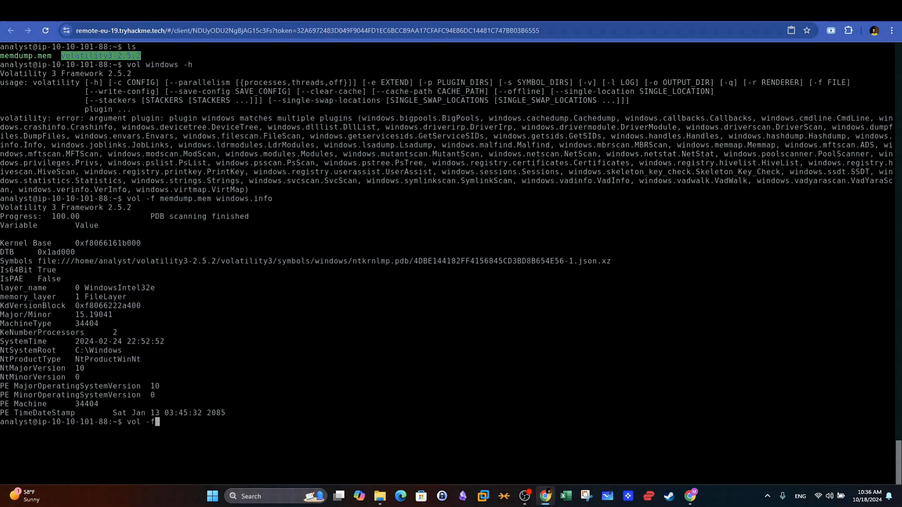
- Run windows.netstat on memdump.mem and inspect the PID and ESTABLISHED state columns
{"action": "type", "text": "memdump.mem windows.netstat"}
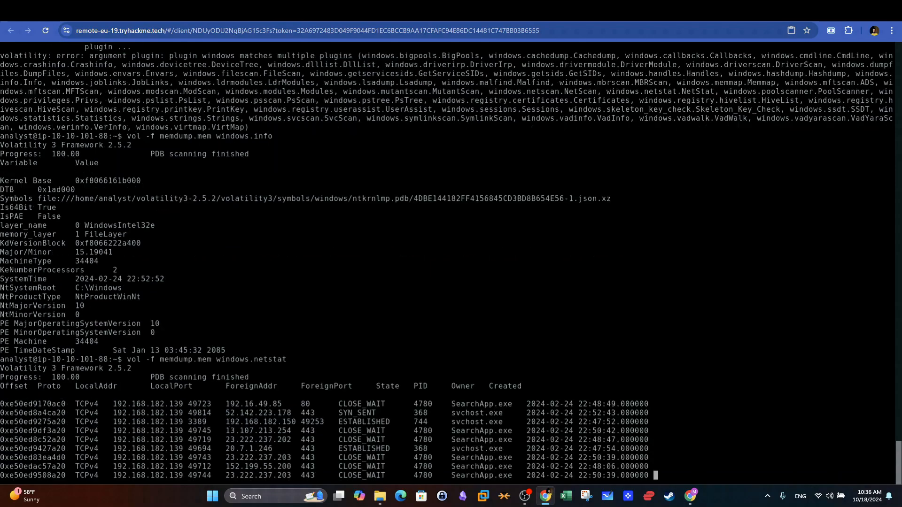
{"action": "scroll", "scroll_direction": "down", "scroll_amount": 3}
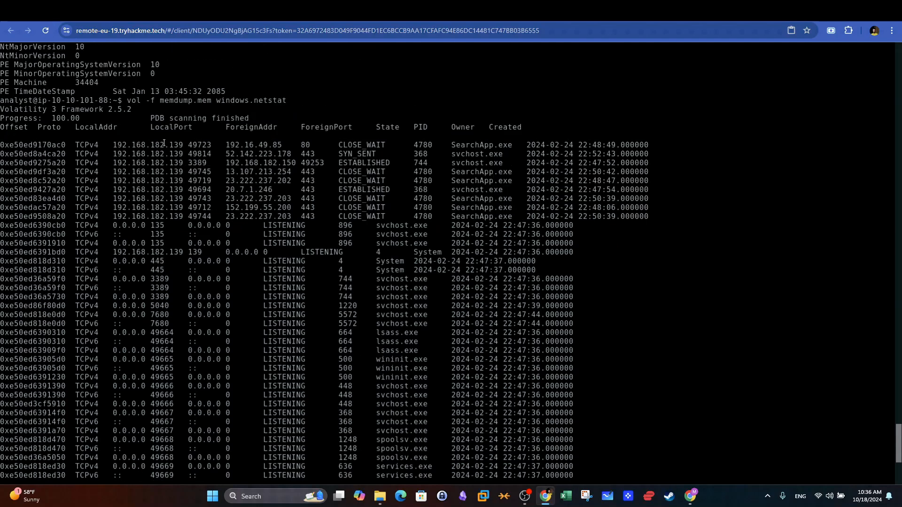
{"action": "left_click_drag", "start_coordinate": [71, 127], "coordinate": [351, 127]}
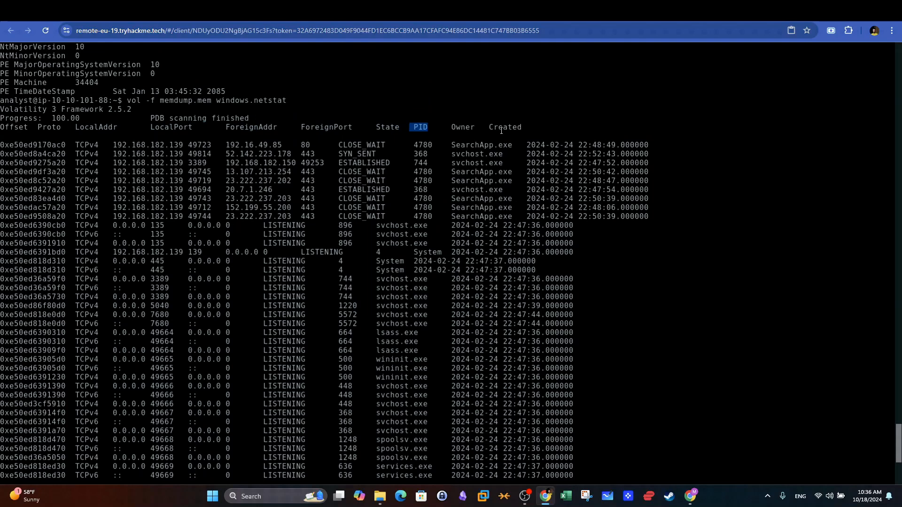
{"action": "double_click", "coordinate": [462, 127]}
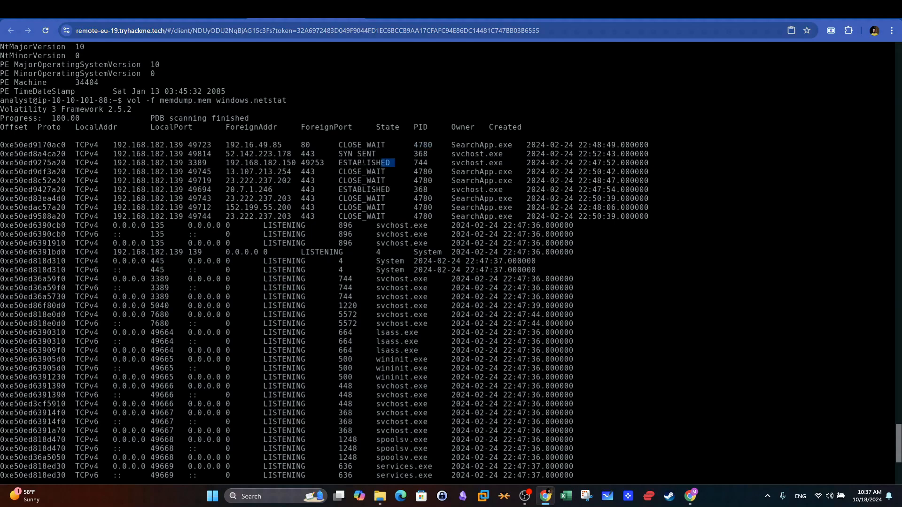
{"action": "double_click", "coordinate": [364, 162]}
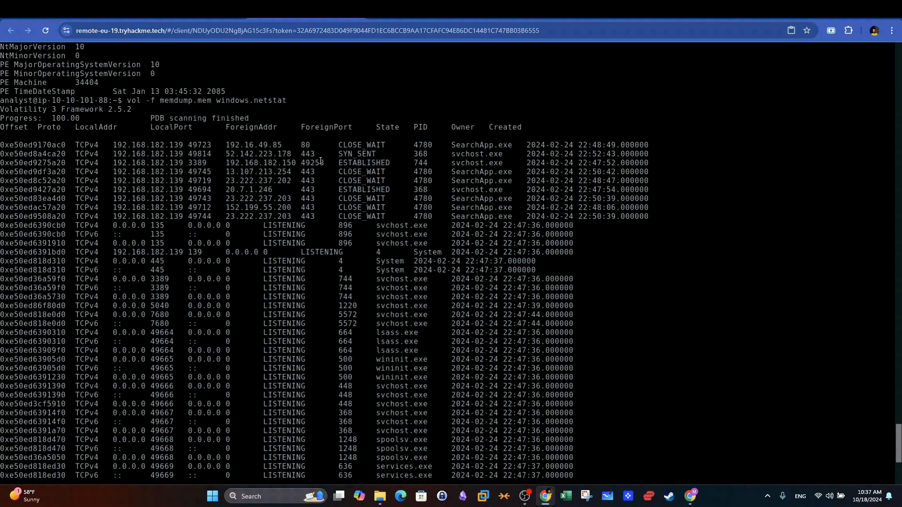
{"action": "double_click", "coordinate": [312, 163]}
{"action": "type", "text": "vol -f memdump.mem windows.n"}
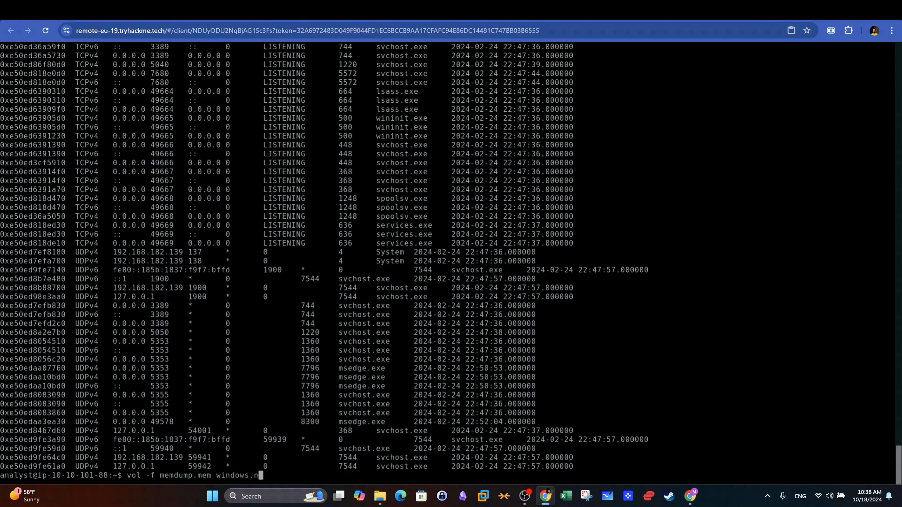
{"action": "type", "text": "stree"}
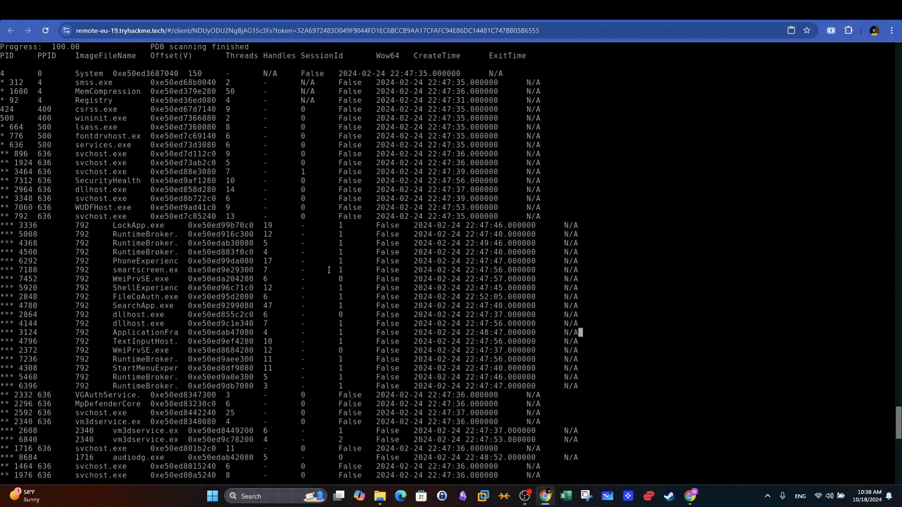
{"action": "scroll", "scroll_direction": "down", "scroll_amount": 3}
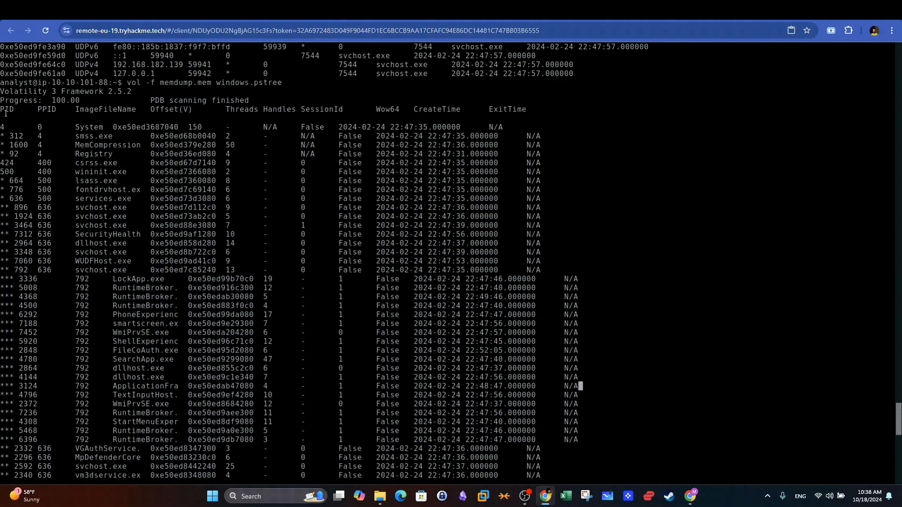
{"action": "double_click", "coordinate": [47, 110]}
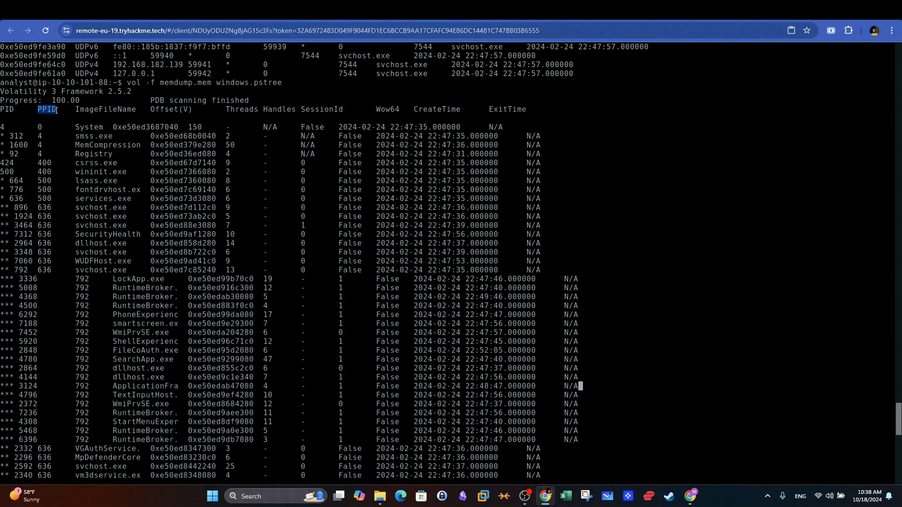
{"action": "double_click", "coordinate": [106, 110]}
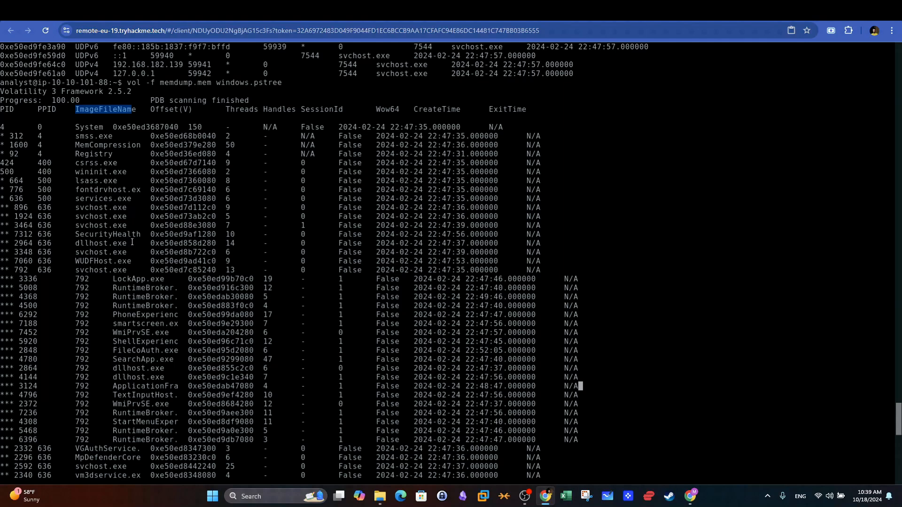
{"action": "double_click", "coordinate": [101, 243]}
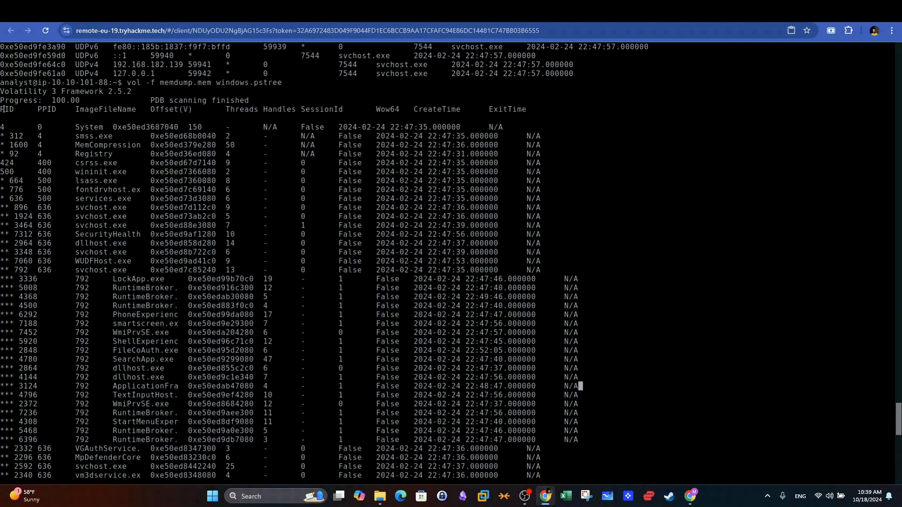
{"action": "double_click", "coordinate": [11, 199]}
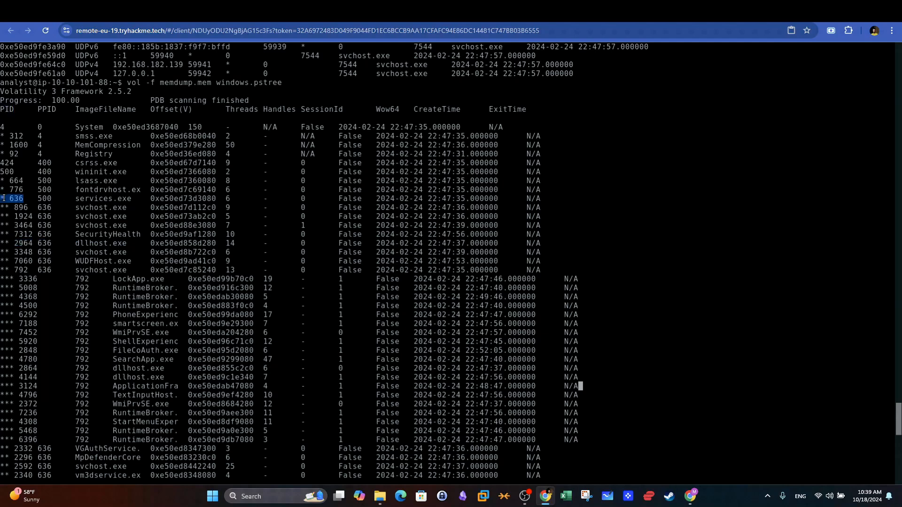
{"action": "double_click", "coordinate": [103, 198]}
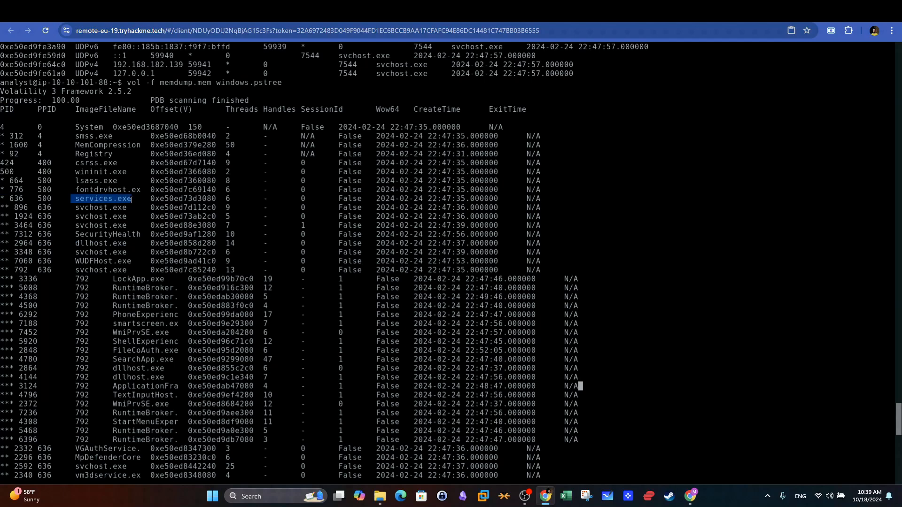
{"action": "scroll", "scroll_direction": "down", "scroll_amount": 3}
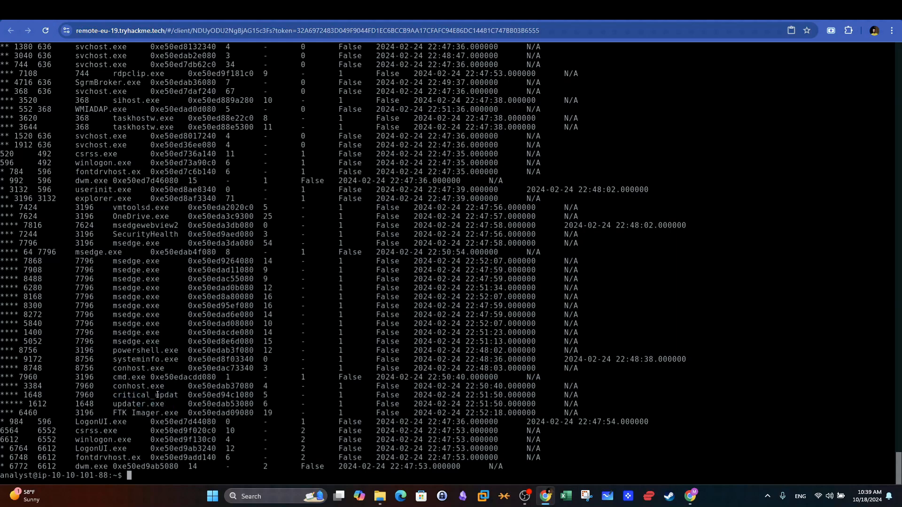
{"action": "double_click", "coordinate": [147, 394]}
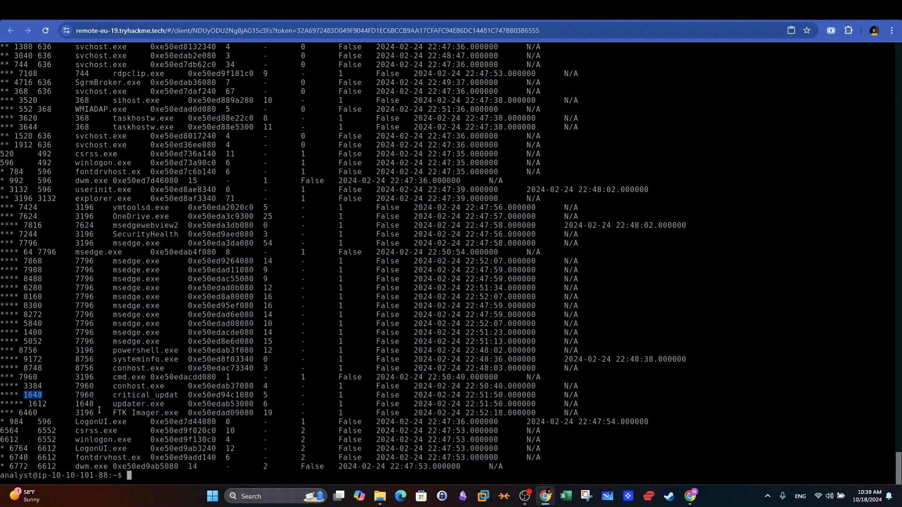
{"action": "double_click", "coordinate": [150, 404]}
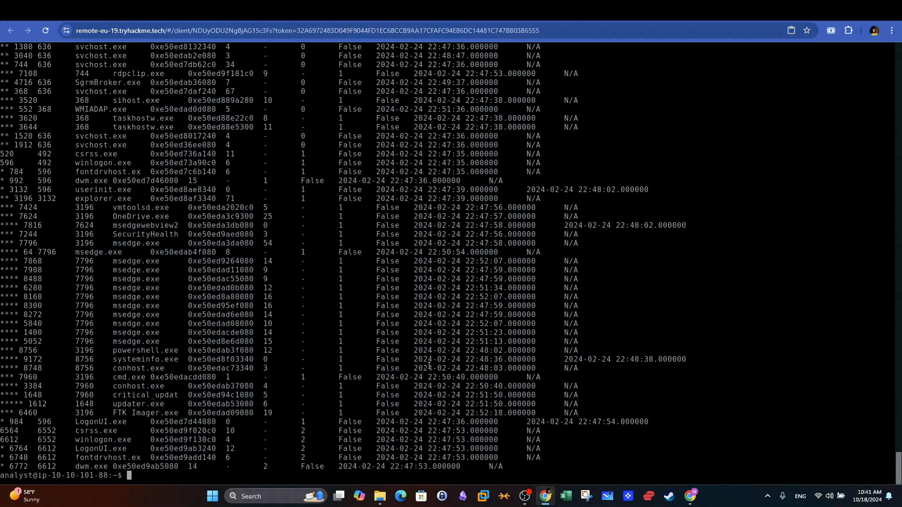
- Run windows.netscan and locate msedge.exe's port 80 connection to 192.168.182.128
{"action": "type", "text": "vol -f memdump.mem windows.pstree"}
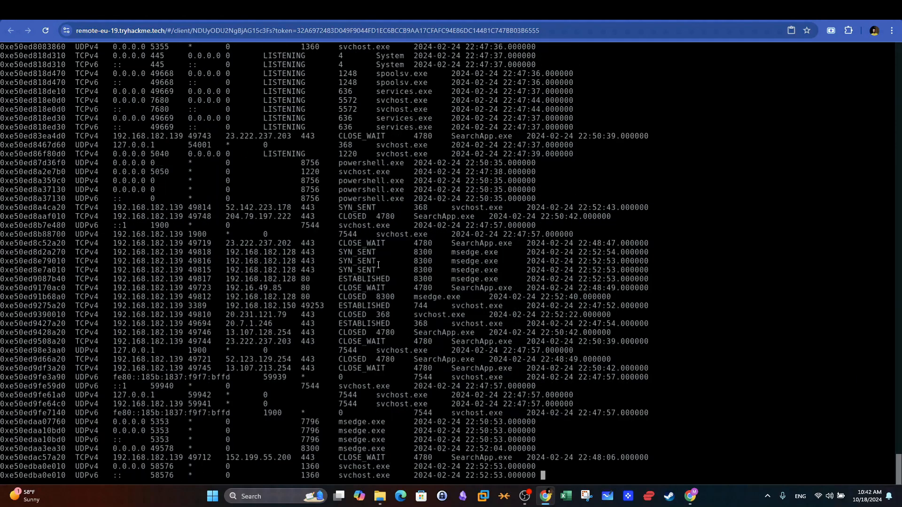
{"action": "scroll", "scroll_direction": "down", "scroll_amount": 3}
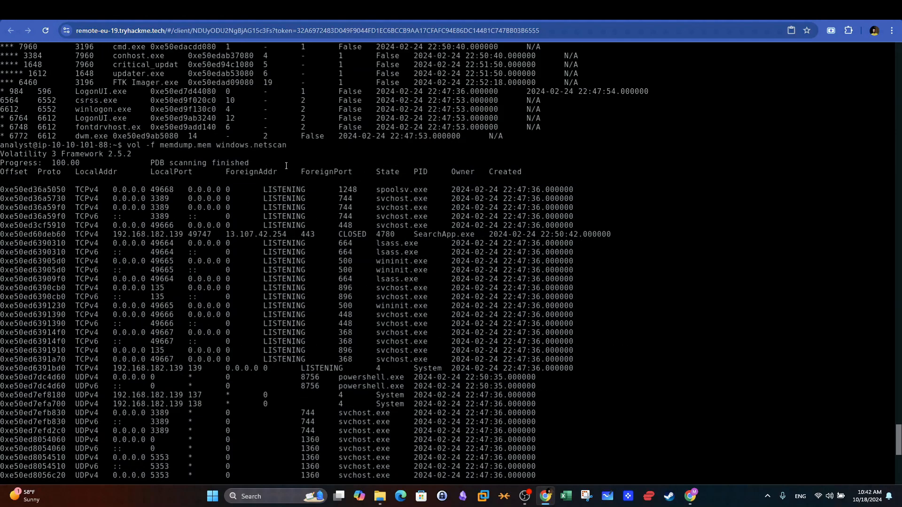
{"action": "left_click_drag", "start_coordinate": [75, 172], "coordinate": [357, 172]}
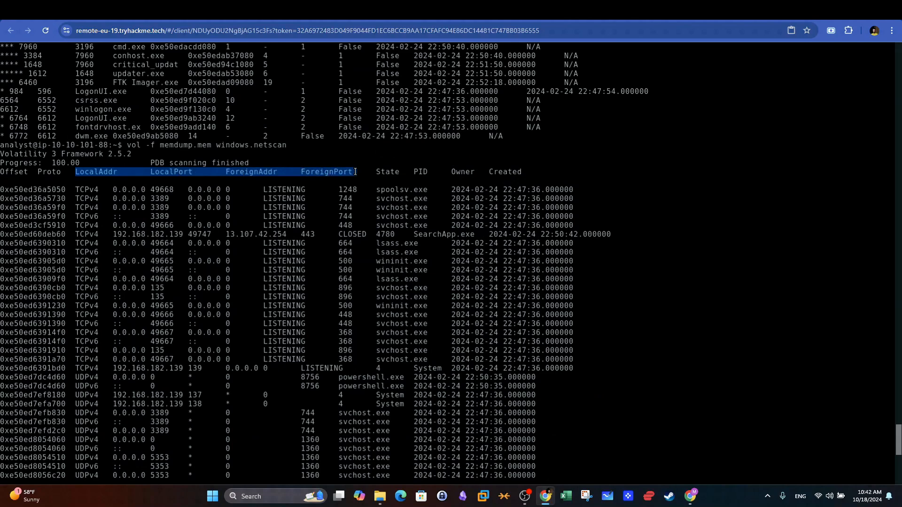
{"action": "scroll", "scroll_direction": "down", "scroll_amount": 3}
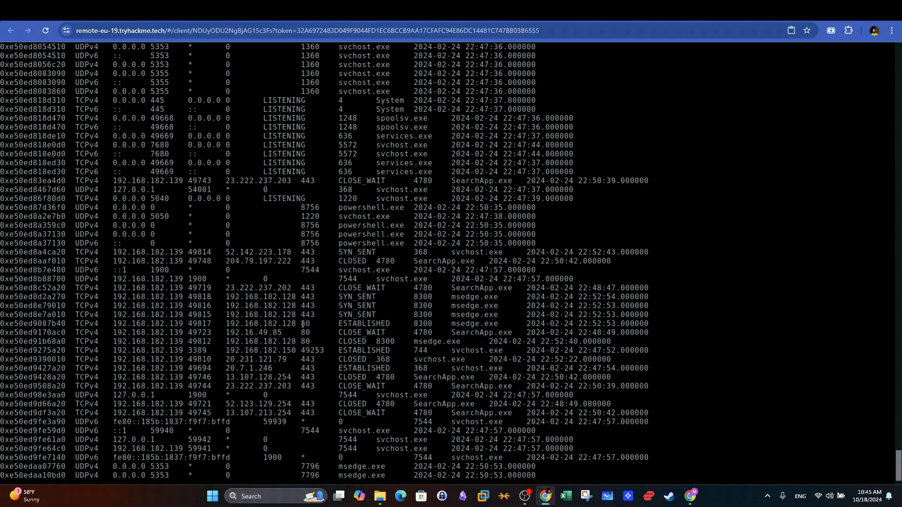
{"action": "double_click", "coordinate": [305, 332]}
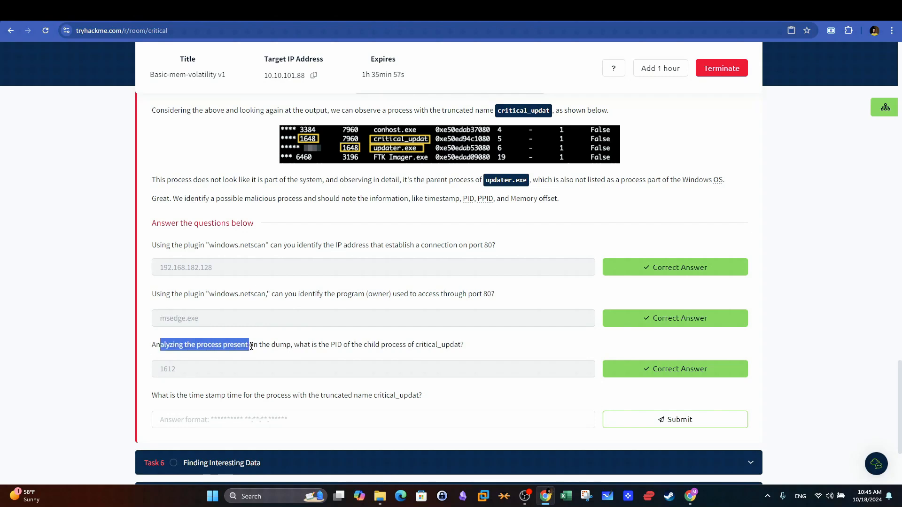
- Rerun windows.pstree and scroll to the question on critical_updat's timestamp
{"action": "left_click_drag", "start_coordinate": [251, 345], "coordinate": [339, 344]}
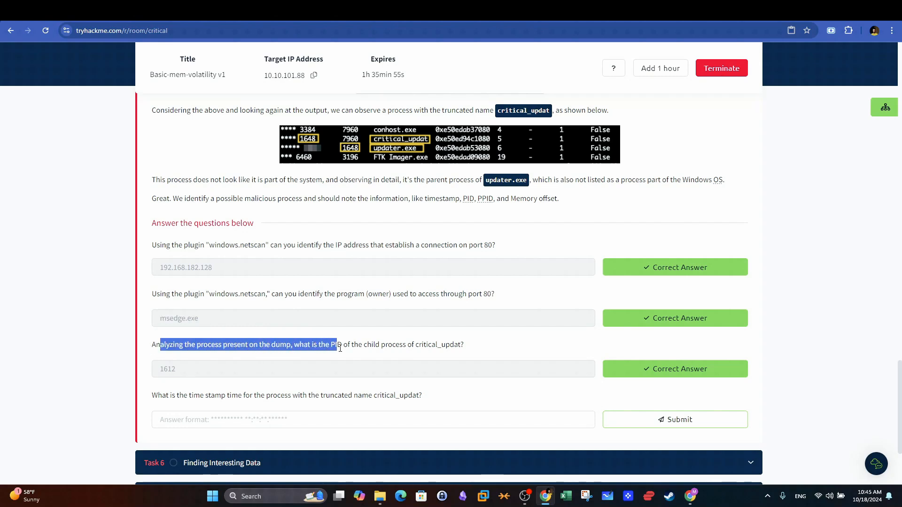
{"action": "left_click_drag", "start_coordinate": [161, 345], "coordinate": [463, 345]}
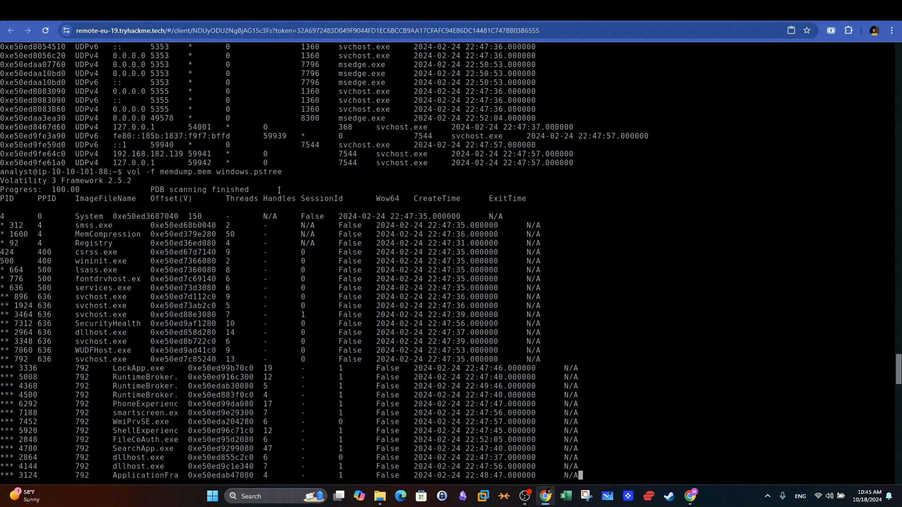
{"action": "scroll", "scroll_direction": "down", "scroll_amount": 3}
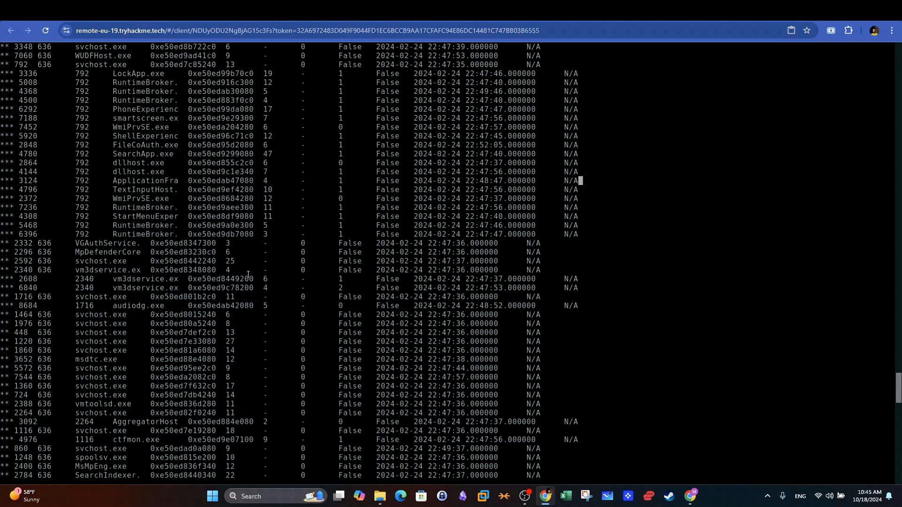
{"action": "scroll", "scroll_direction": "down", "scroll_amount": 3}
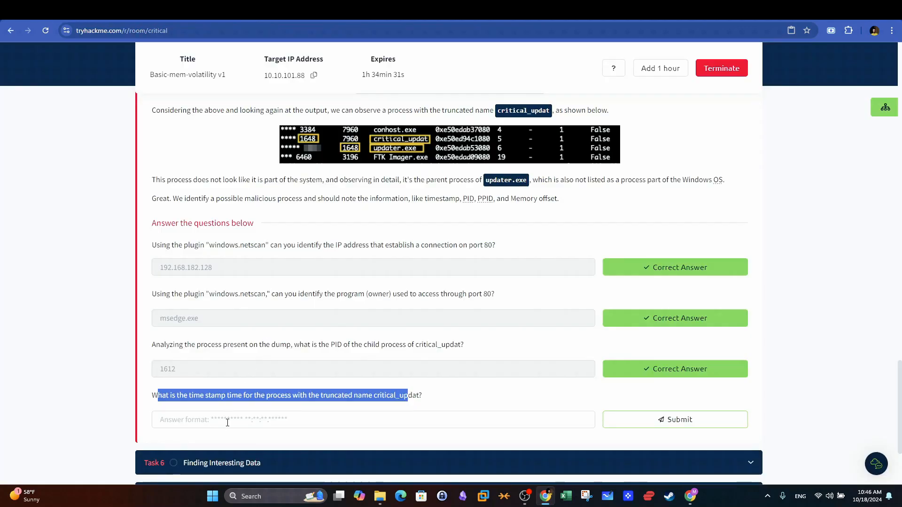
- Save windows.filescan to files-out and grep for update, revealing critical_update.exe and updater.exe
{"action": "left_click", "coordinate": [674, 419]}
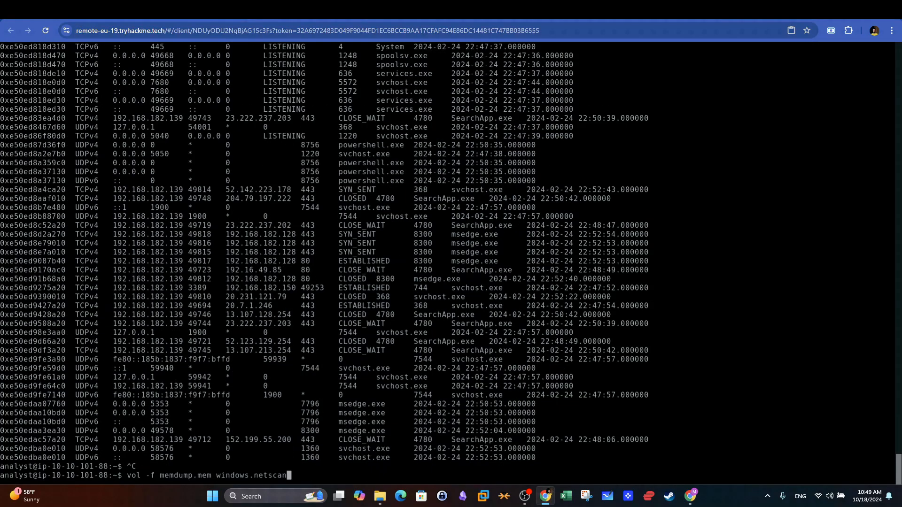
{"action": "type", "text": "fi"}
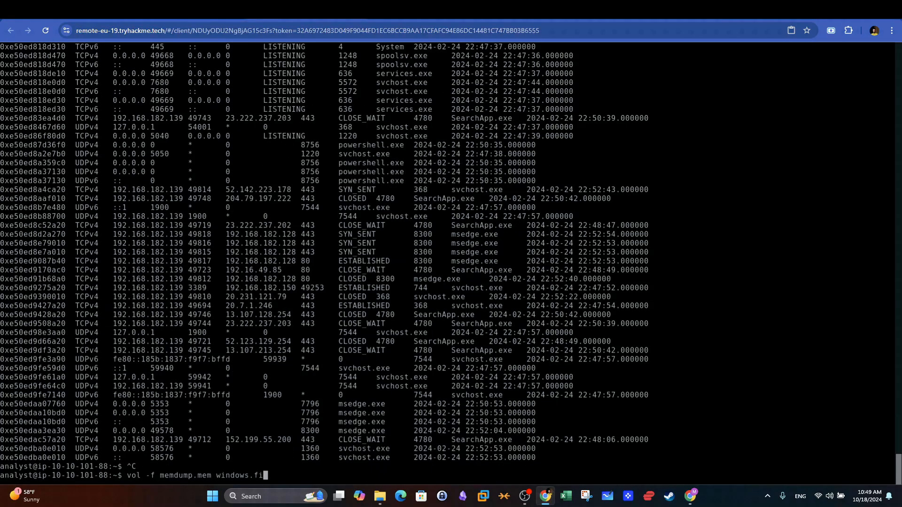
{"action": "type", "text": "lescan >"}
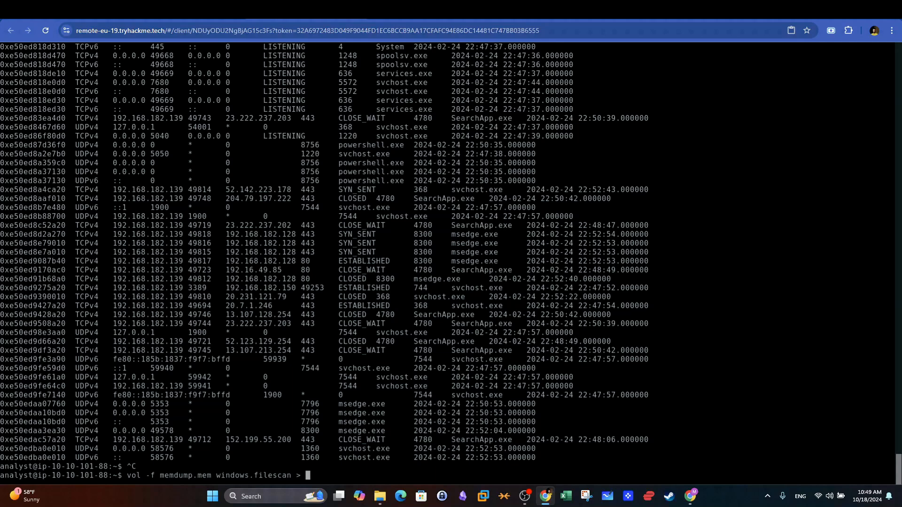
{"action": "type", "text": "file-out"}
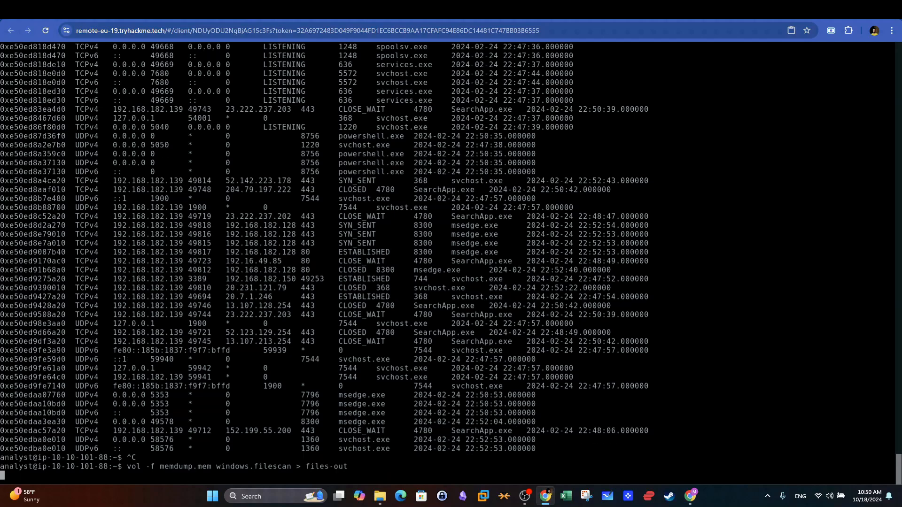
{"action": "key", "text": "Return"}
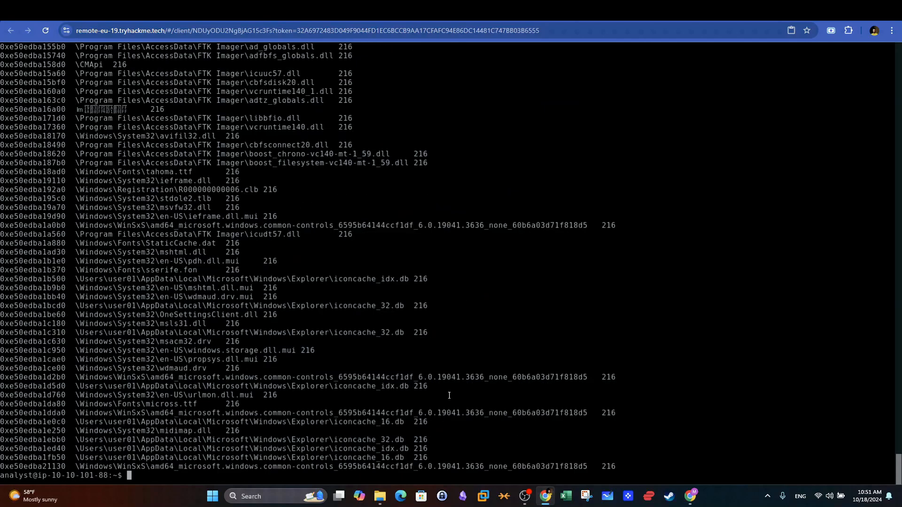
{"action": "type", "text": "cat files-out"}
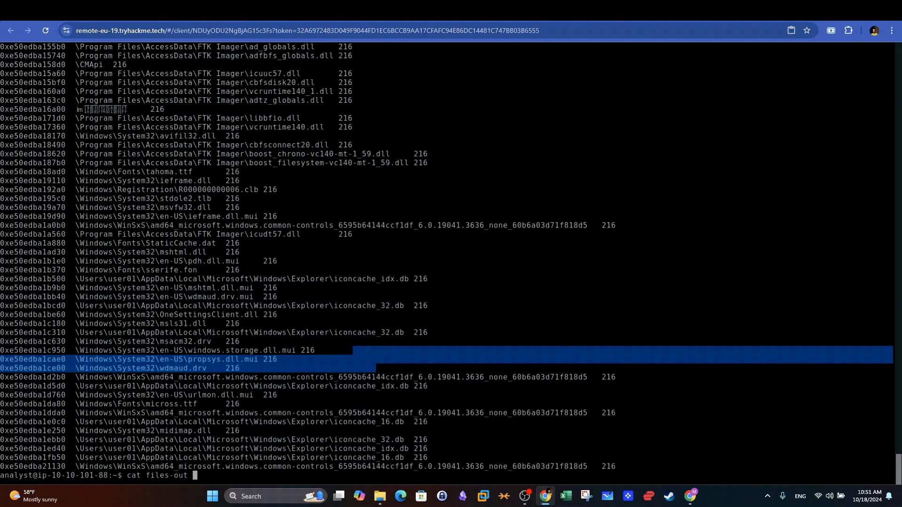
{"action": "type", "text": "| grep update"}
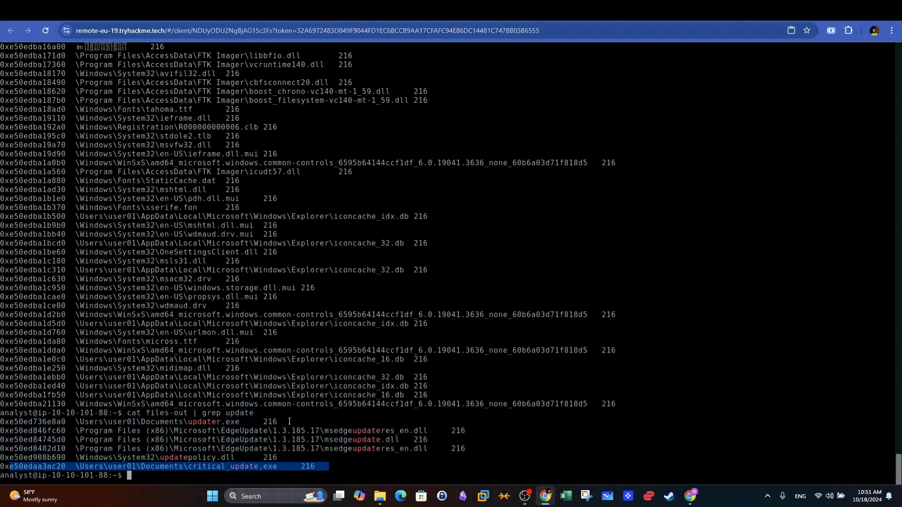
{"action": "type", "text": "vol -f memdump.mem windows.mfts"}
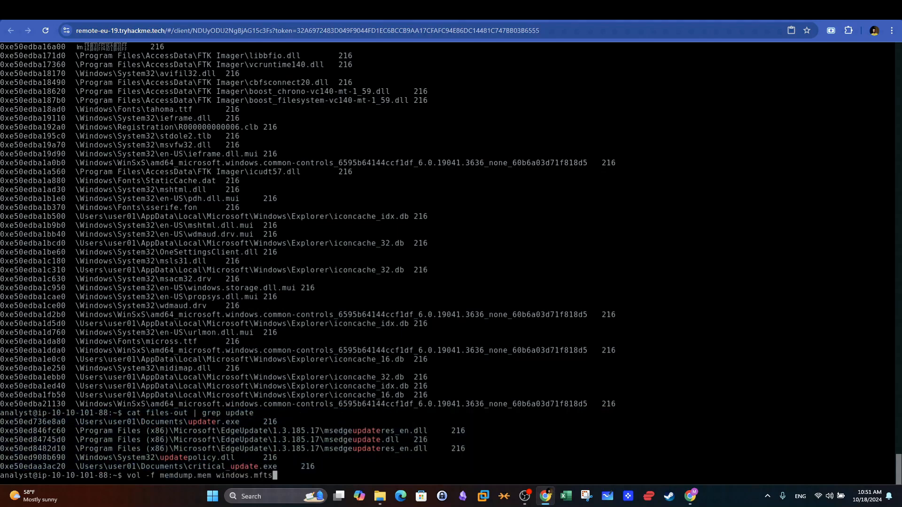
{"action": "type", "text": "can."}
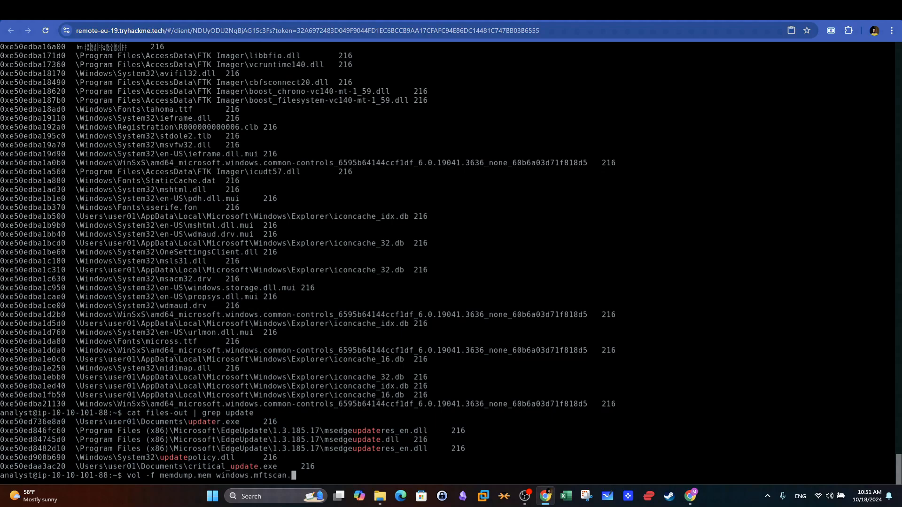
{"action": "type", "text": "MFTS"}
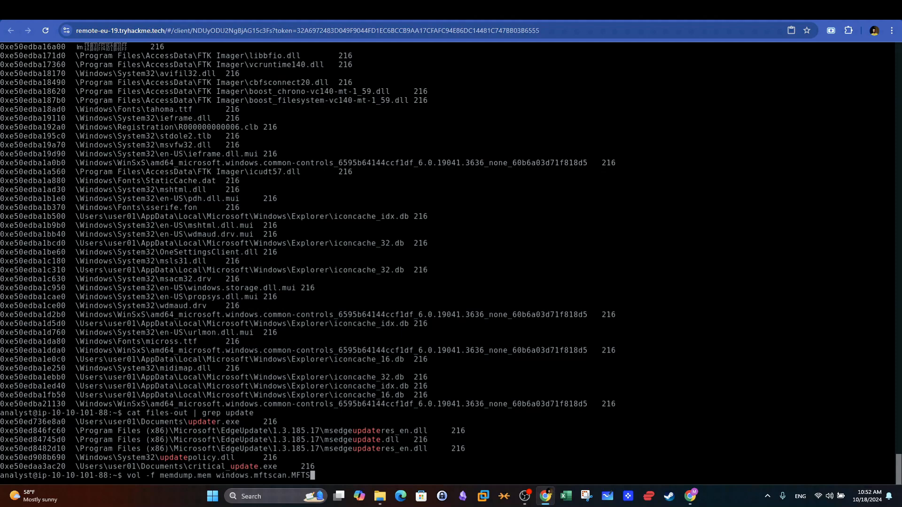
{"action": "type", "text": "> f"}
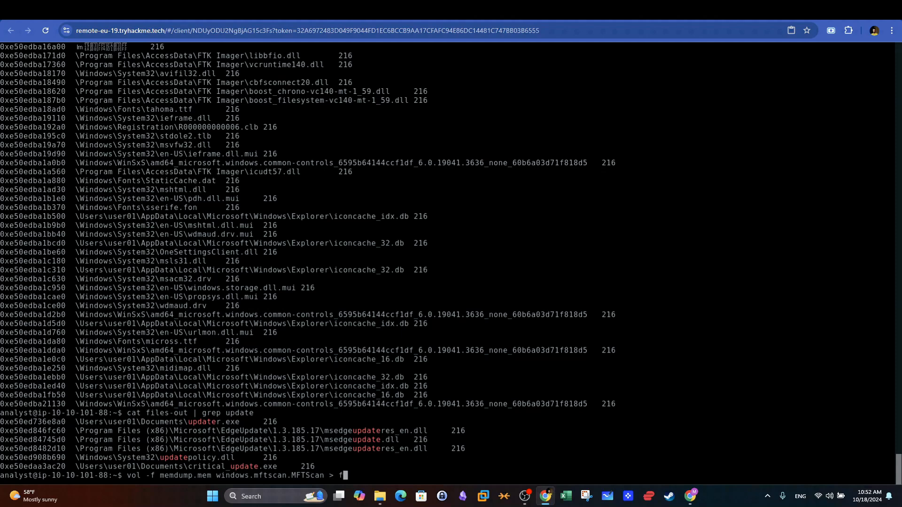
{"action": "type", "text": "files-out-timed"}
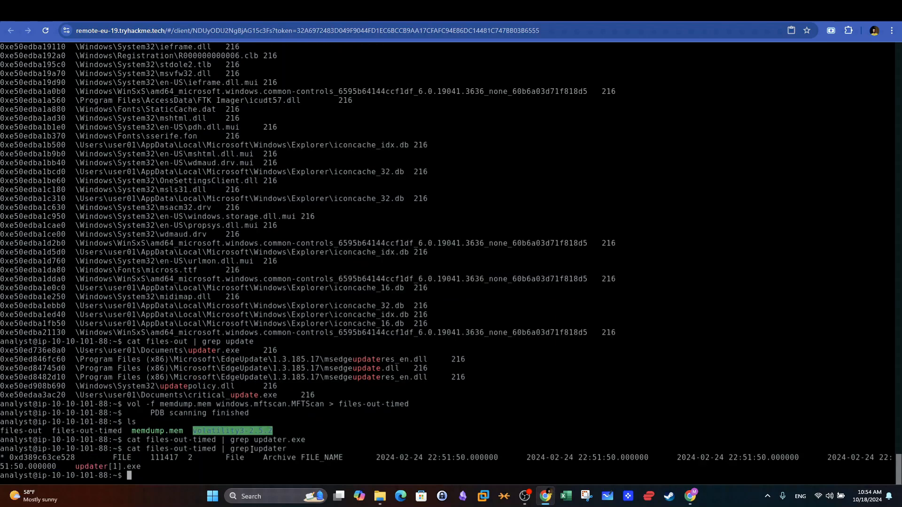
{"action": "left_click_drag", "start_coordinate": [104, 457], "coordinate": [328, 457]}
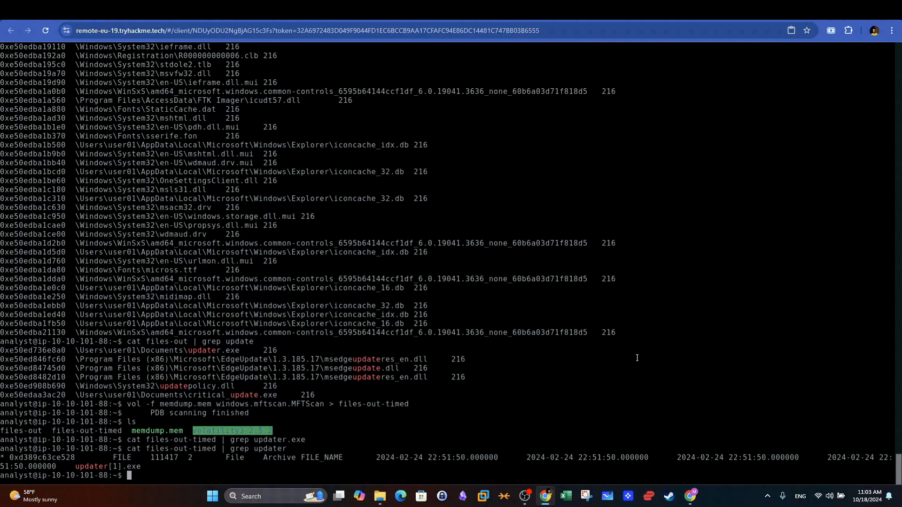
- Dump PID 1612's memory to pid.1612.dmp with windows.memmap and run strings on it
{"action": "type", "text": "vol -f memdump.mem -"}
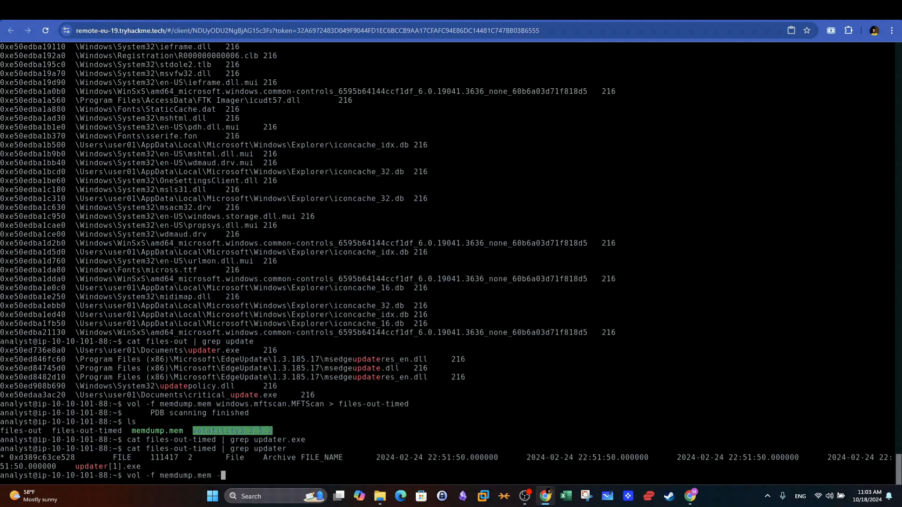
{"action": "type", "text": "-o ."}
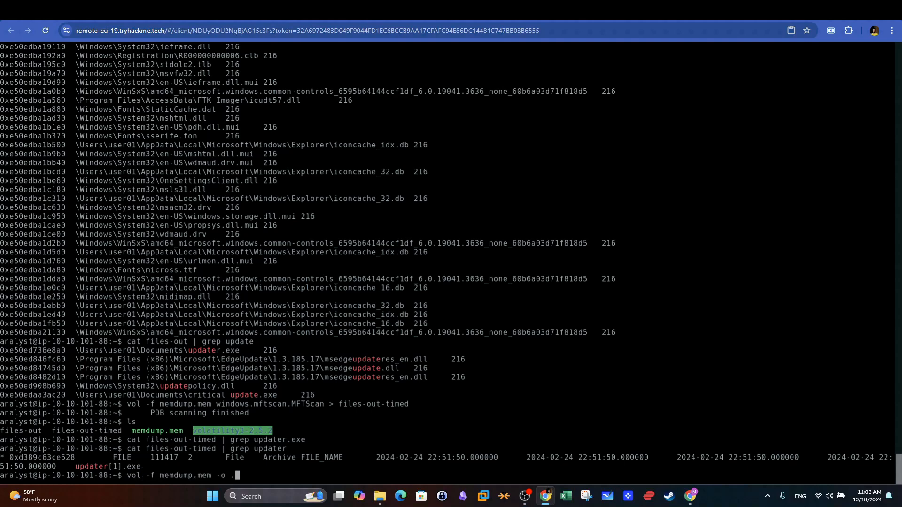
{"action": "type", "text": "windows.memmap --dump"}
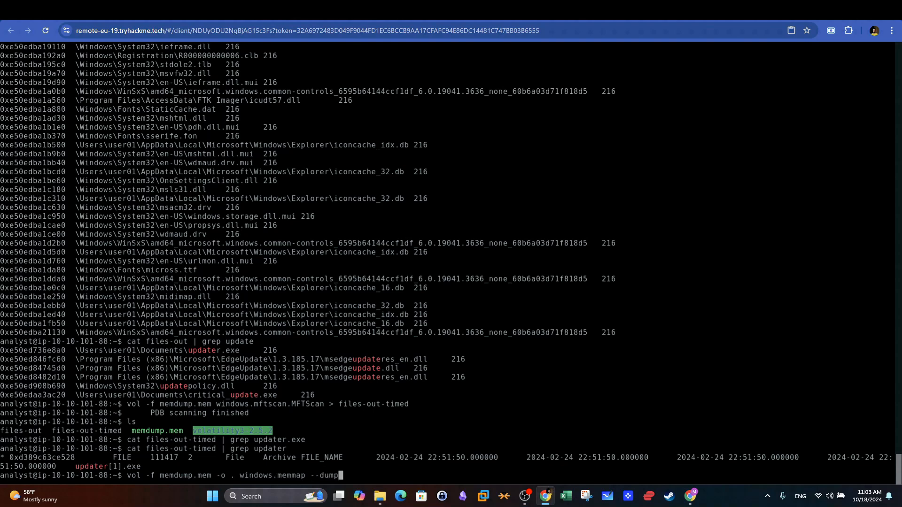
{"action": "type", "text": "--pid"}
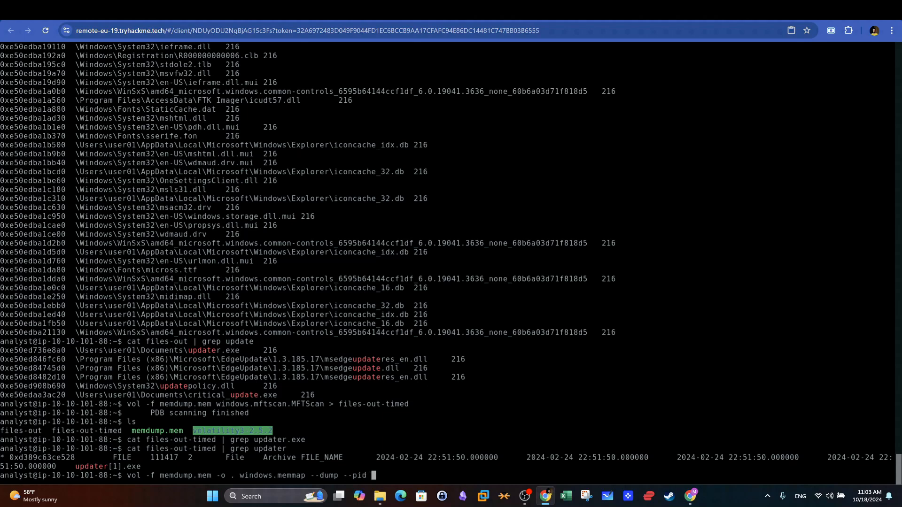
{"action": "type", "text": "1612"}
{"action": "type", "text": "ls"}
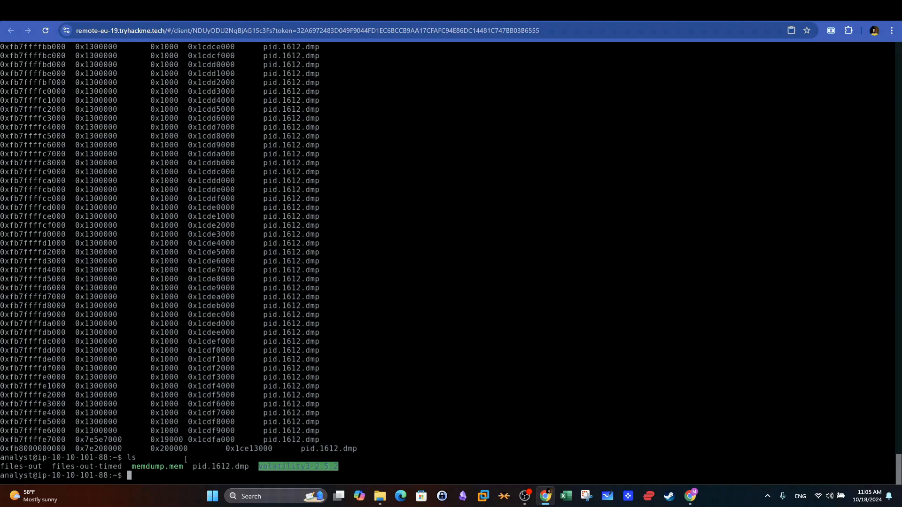
{"action": "double_click", "coordinate": [237, 466]}
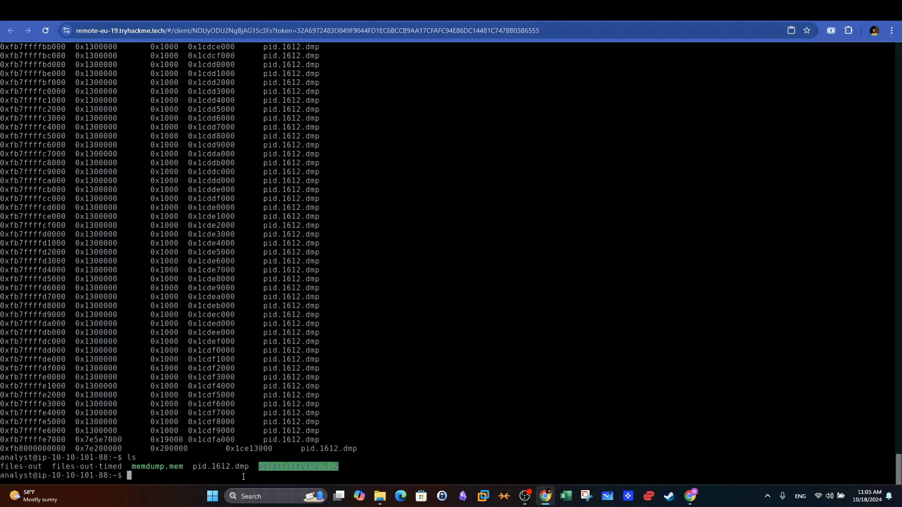
{"action": "type", "text": "st"}
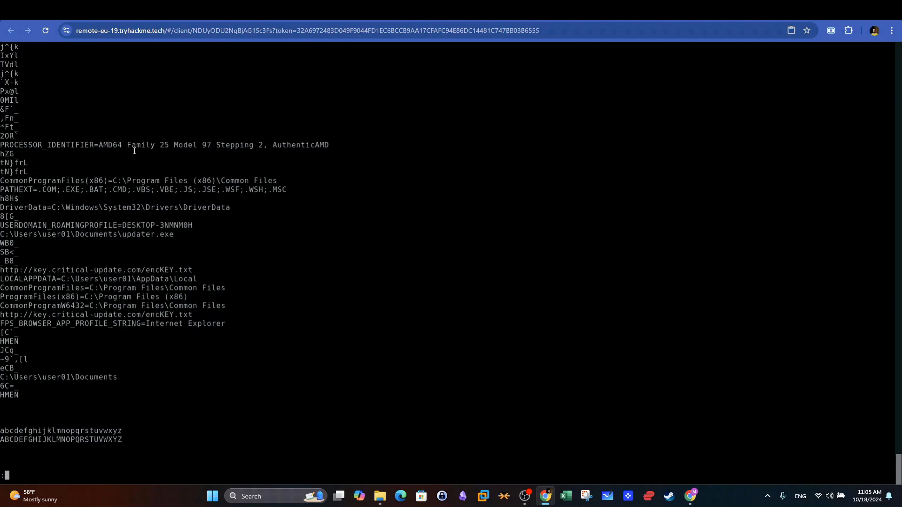
- Scroll to the end of pid.1612.dmp's strings listing and quit back to the prompt
{"action": "left_click_drag", "start_coordinate": [119, 207], "coordinate": [229, 207]}
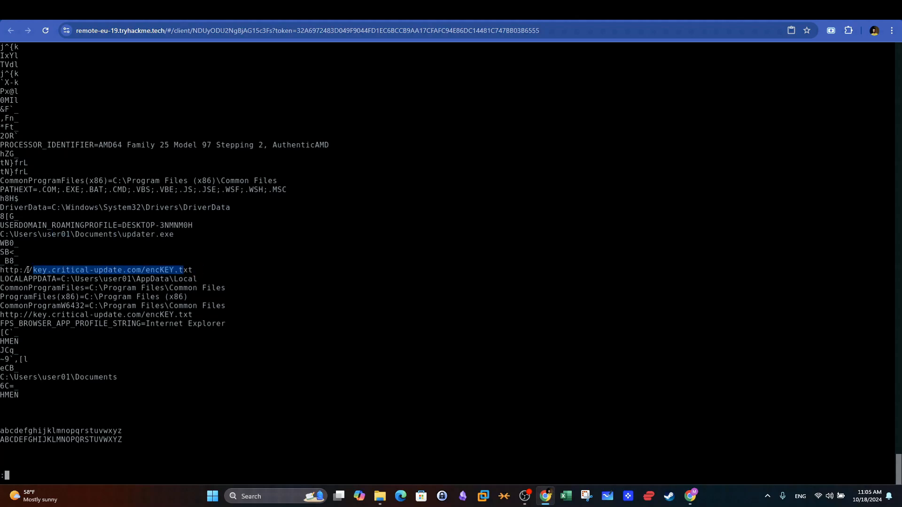
{"action": "scroll", "scroll_direction": "down", "scroll_amount": 3}
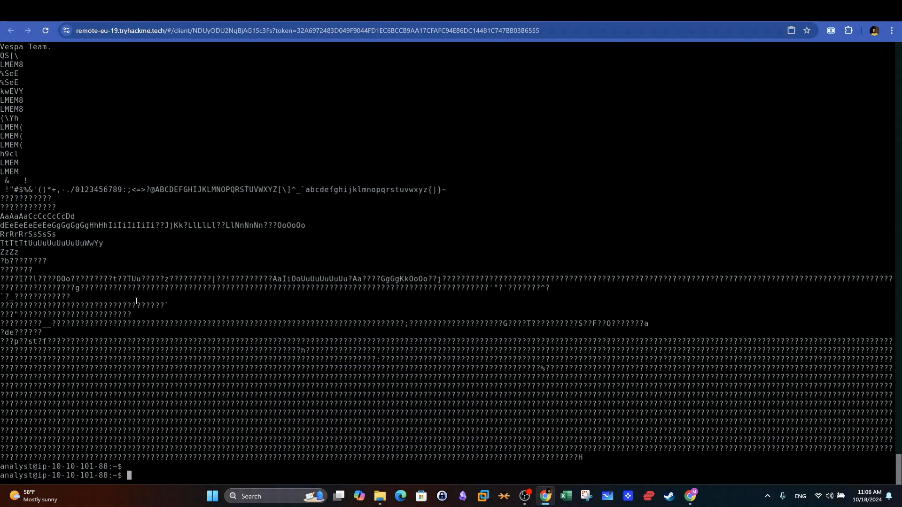
- Grep pid.1612.dmp strings 10 lines around the encKEY.txt request, highlighting the SimpleHTTP/0.6 200 OK response
{"action": "type", "text": "strings pid.1612.dmp | less"}
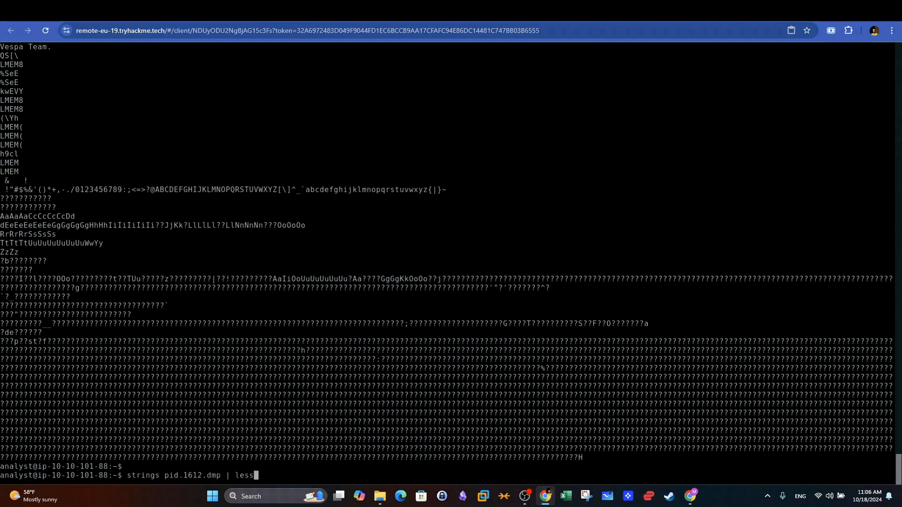
{"action": "type", "text": "grep -B 10 ="}
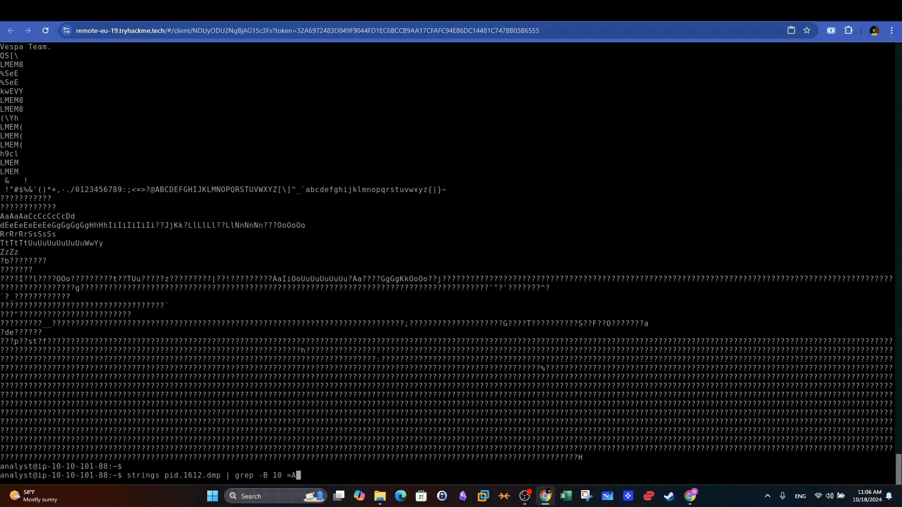
{"action": "type", "text": "A 10"}
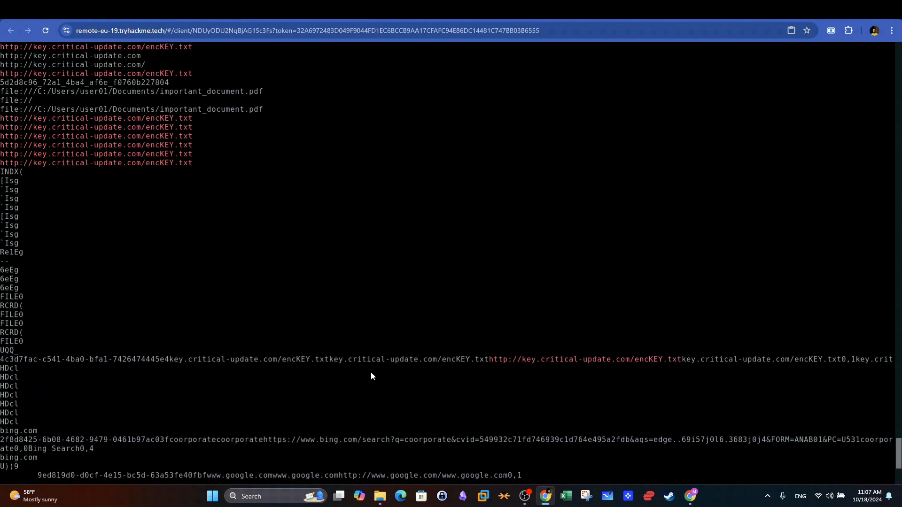
{"action": "scroll", "scroll_direction": "down", "scroll_amount": 3}
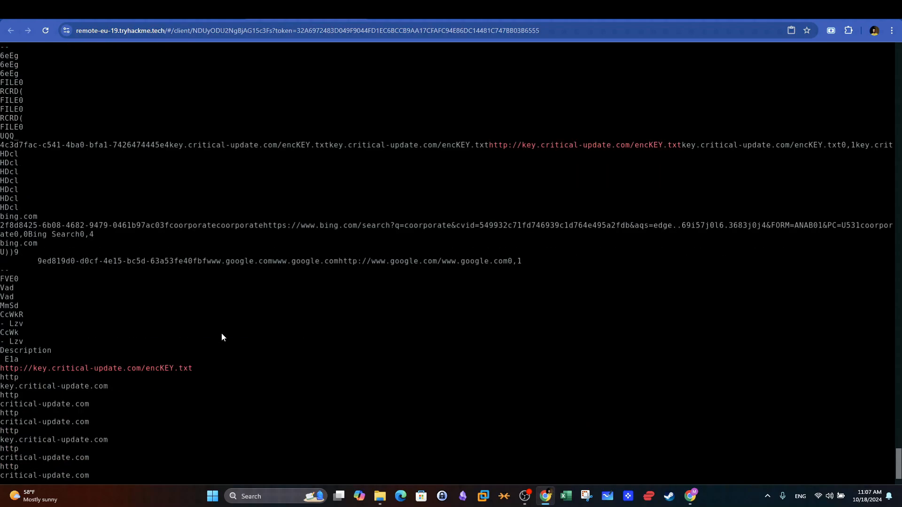
{"action": "scroll", "scroll_direction": "down", "scroll_amount": 3}
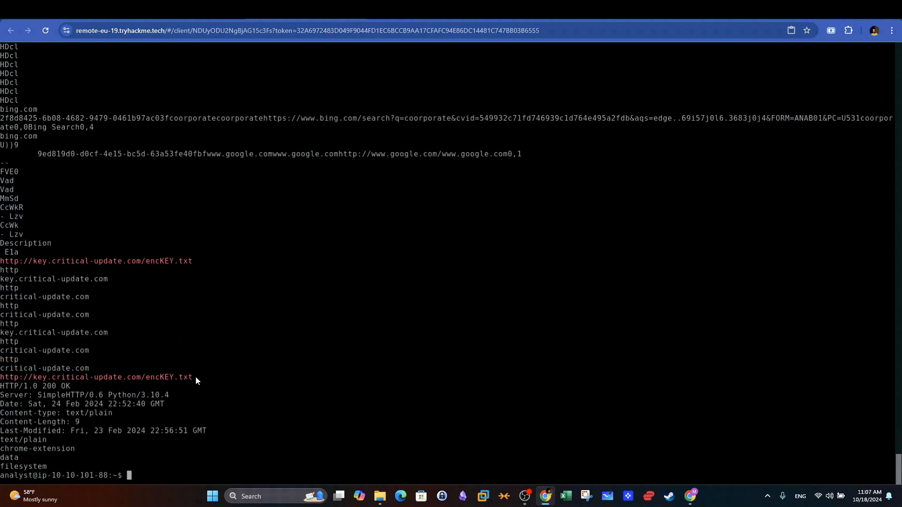
{"action": "double_click", "coordinate": [35, 387]}
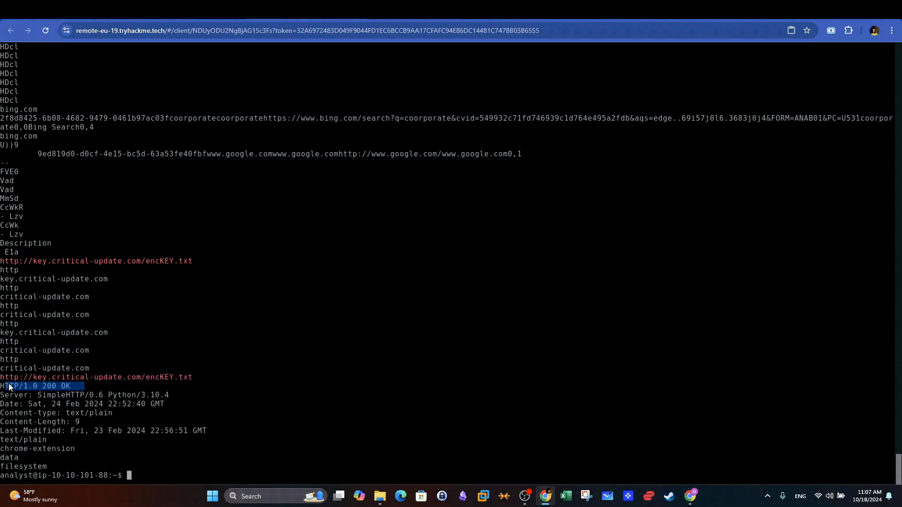
{"action": "mouse_move", "coordinate": [29, 373]}
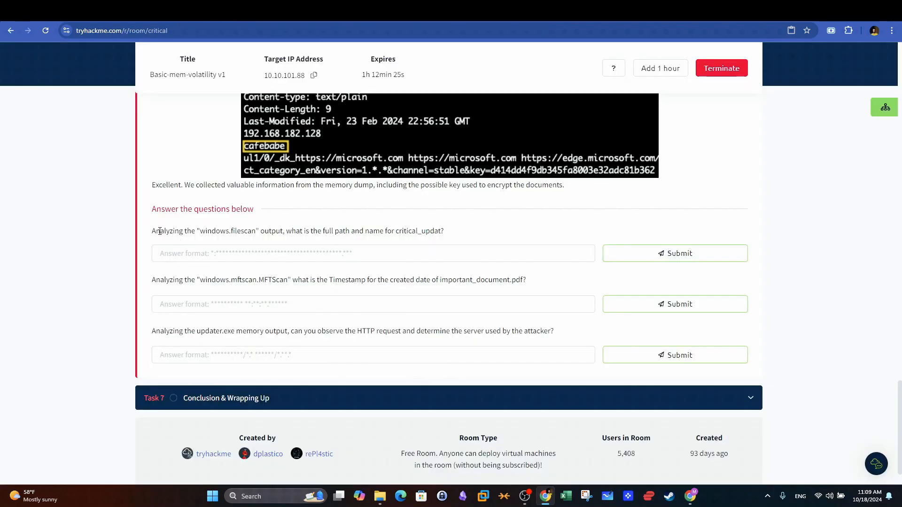
- Grep files-out for critical_updat and copy the path \Users\user01\Documents\critical_update.exe
{"action": "left_click_drag", "start_coordinate": [152, 231], "coordinate": [401, 231]}
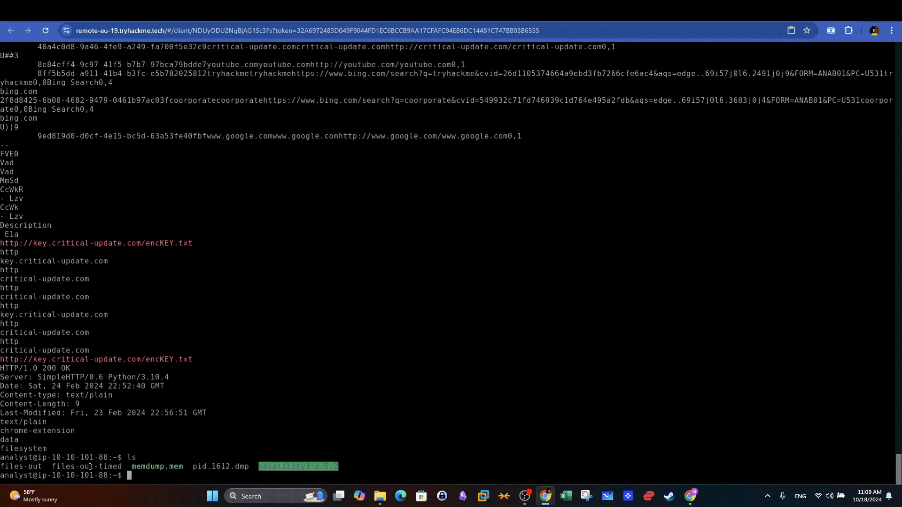
{"action": "mouse_move", "coordinate": [357, 377]}
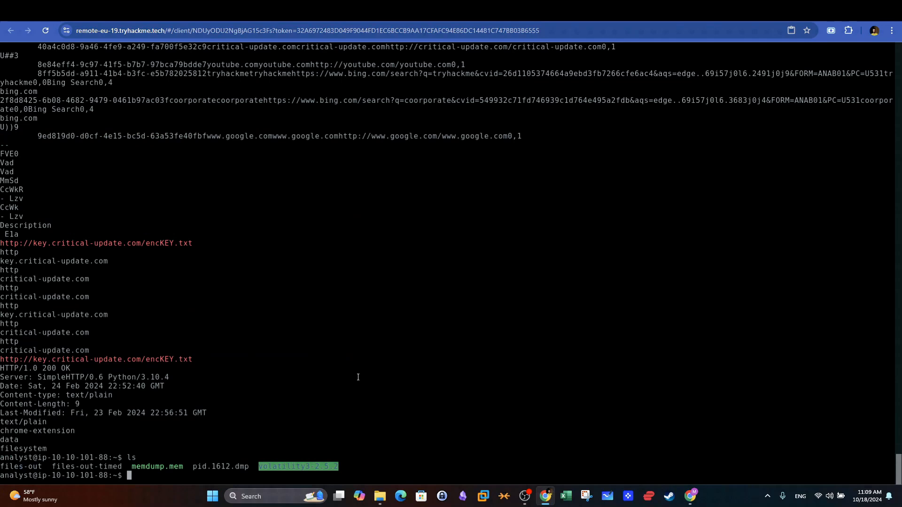
{"action": "type", "text": "c"}
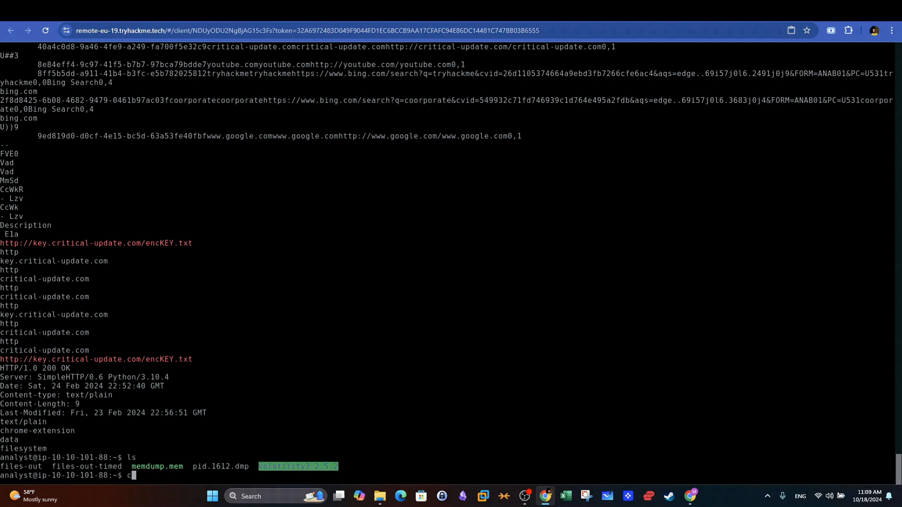
{"action": "type", "text": "at files-out"}
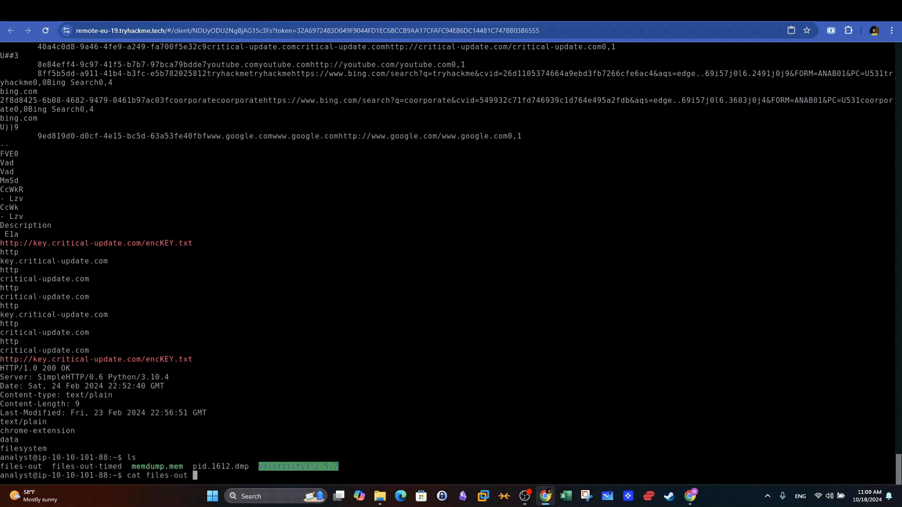
{"action": "type", "text": "| grep"}
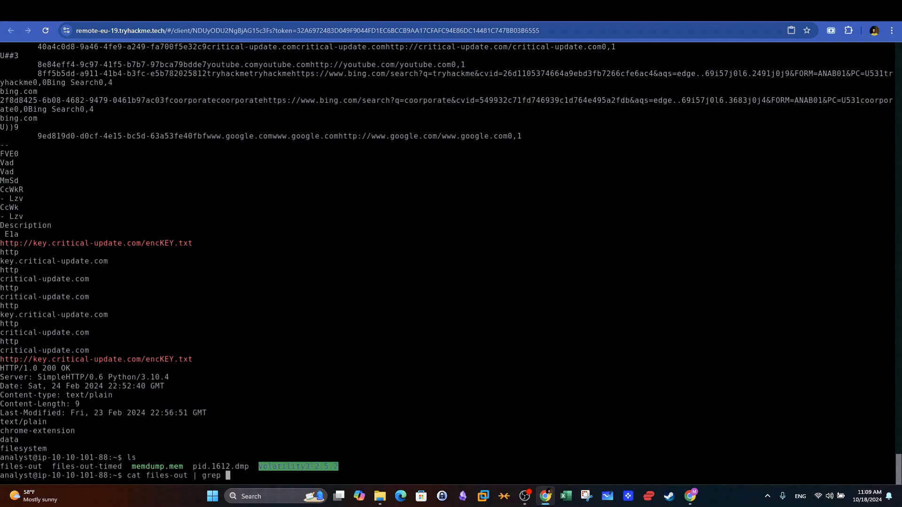
{"action": "type", "text": "\"critic"}
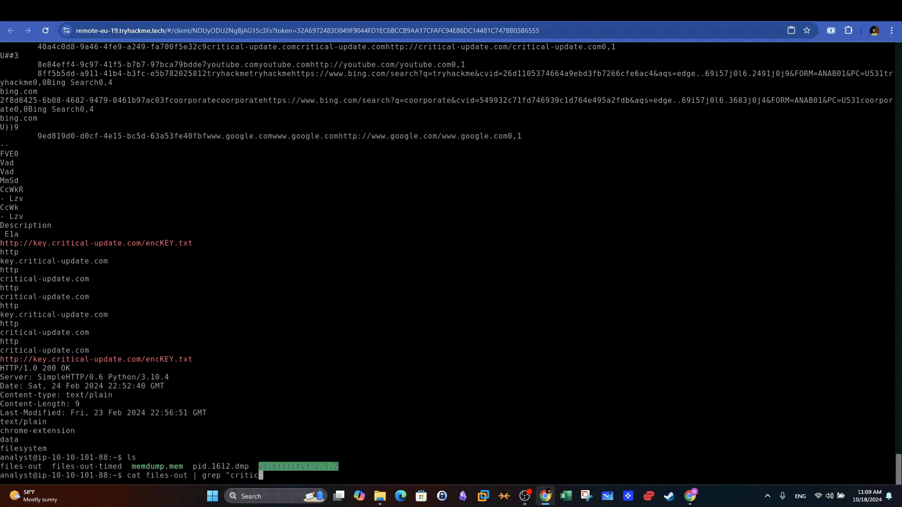
{"action": "type", "text": "al"}
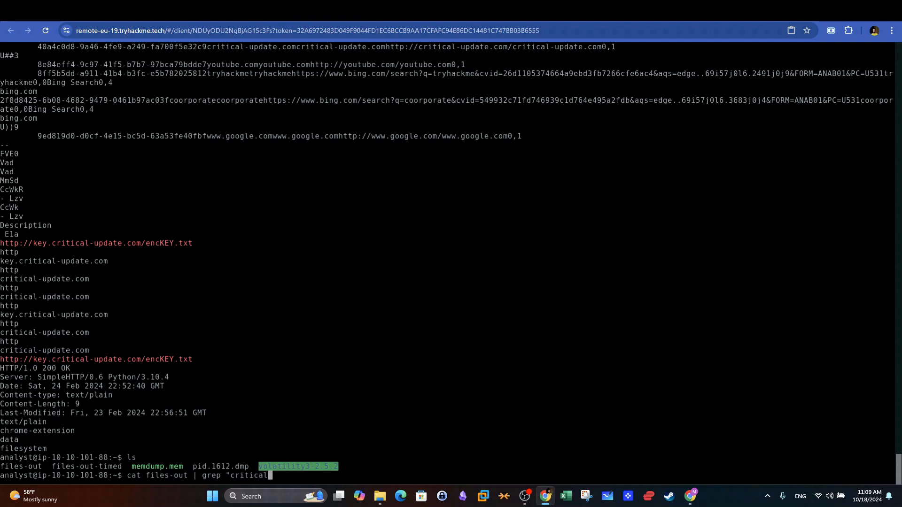
{"action": "type", "text": "_updat"}
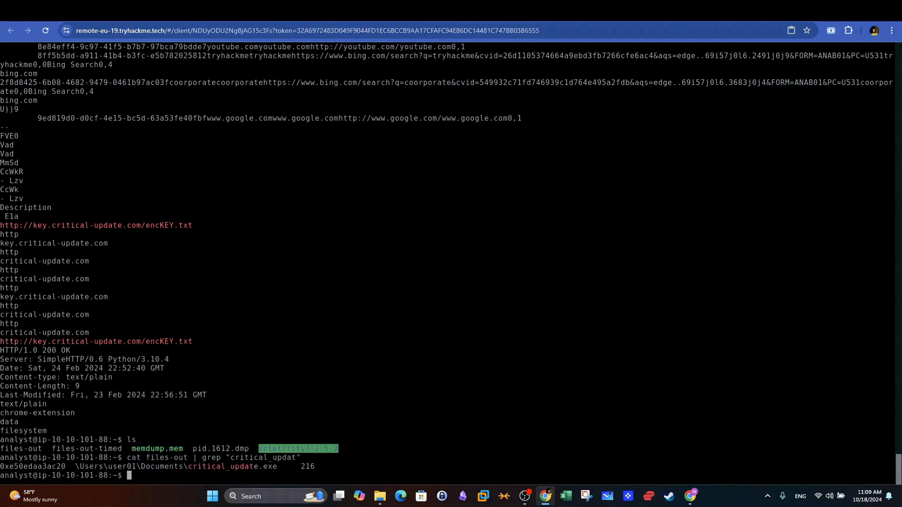
{"action": "left_click_drag", "start_coordinate": [70, 466], "coordinate": [123, 467]}
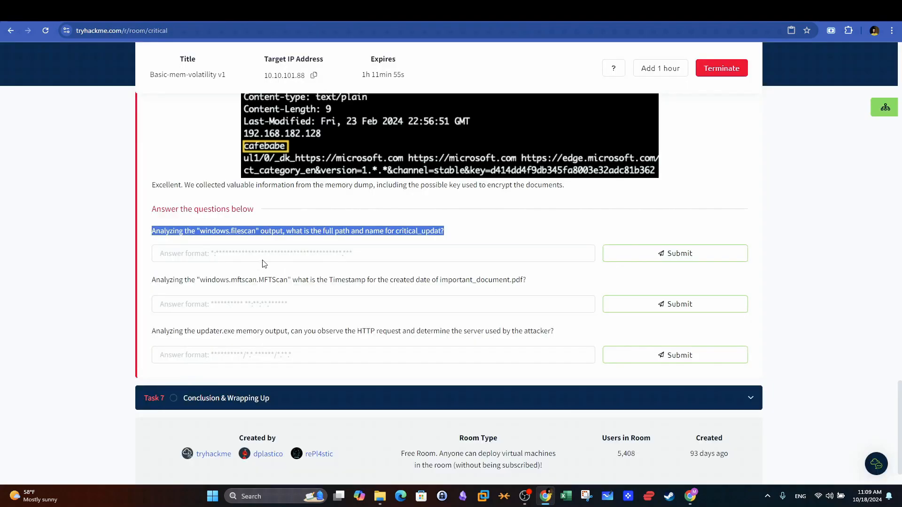
- Submit C:\Users\user01\Documents\critical_update.exe as the filescan answer
{"action": "type", "text": "Users\\user01\\Documents\\critical_update.exe"}
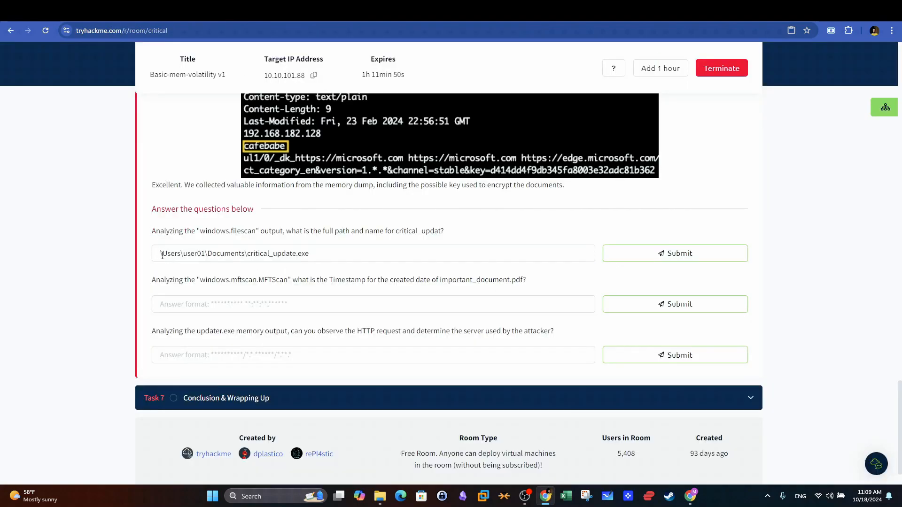
{"action": "left_click", "coordinate": [372, 253]}
{"action": "type", "text": "C:"}
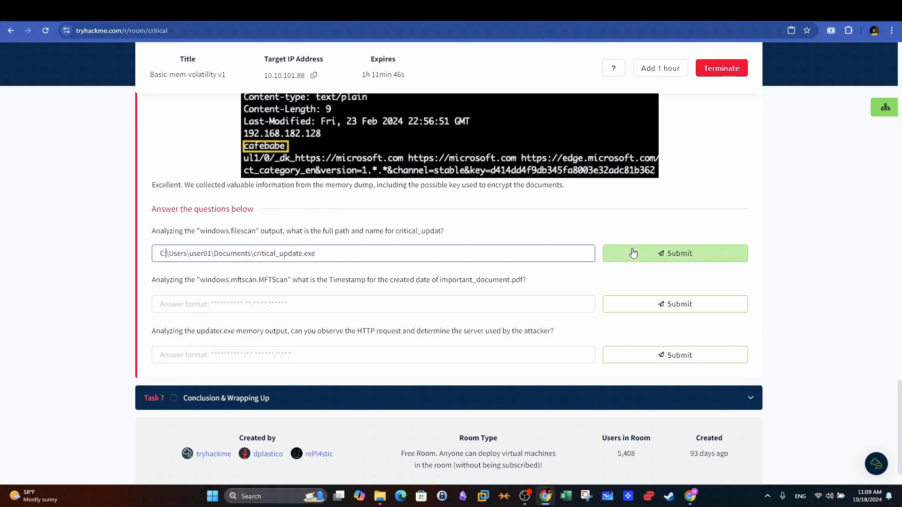
{"action": "left_click", "coordinate": [674, 254]}
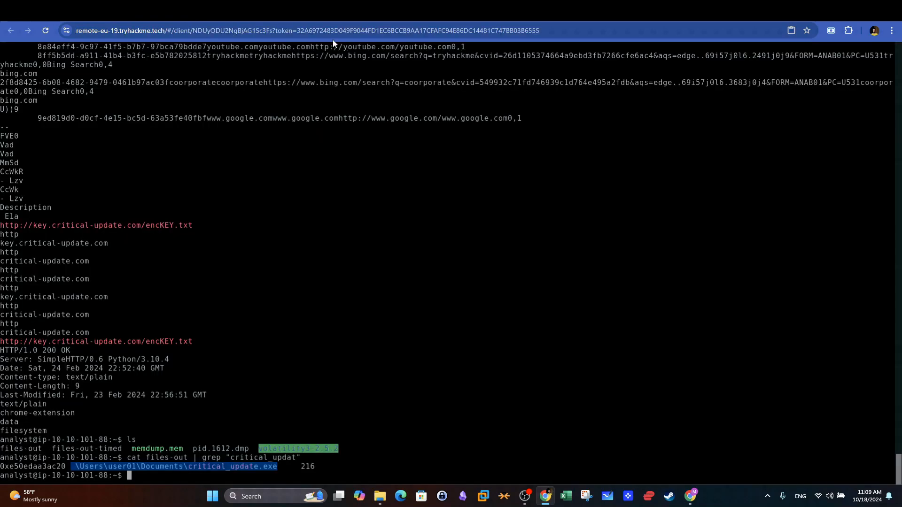
- Grep files-out-timed for the important_document.pdf entry to find its timestamp
{"action": "type", "text": "ls"}
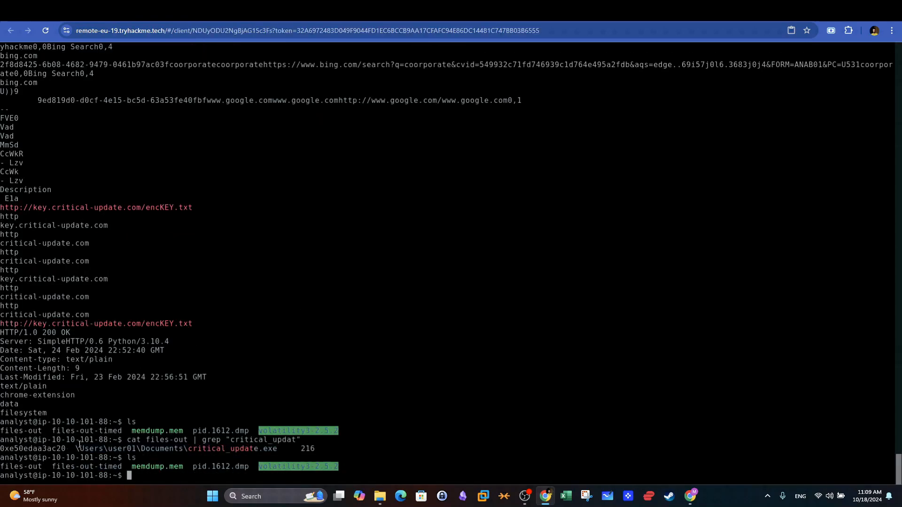
{"action": "double_click", "coordinate": [86, 466]}
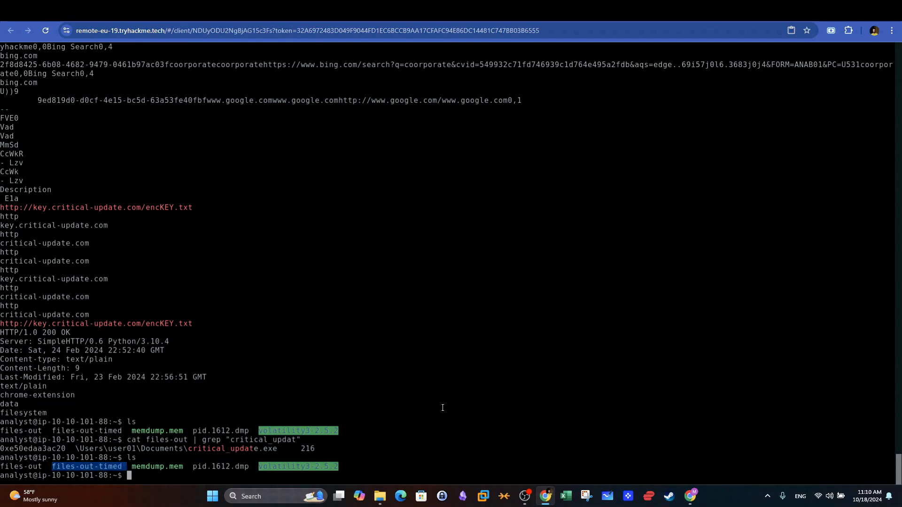
{"action": "type", "text": "cat files-out-timed | grep impr"}
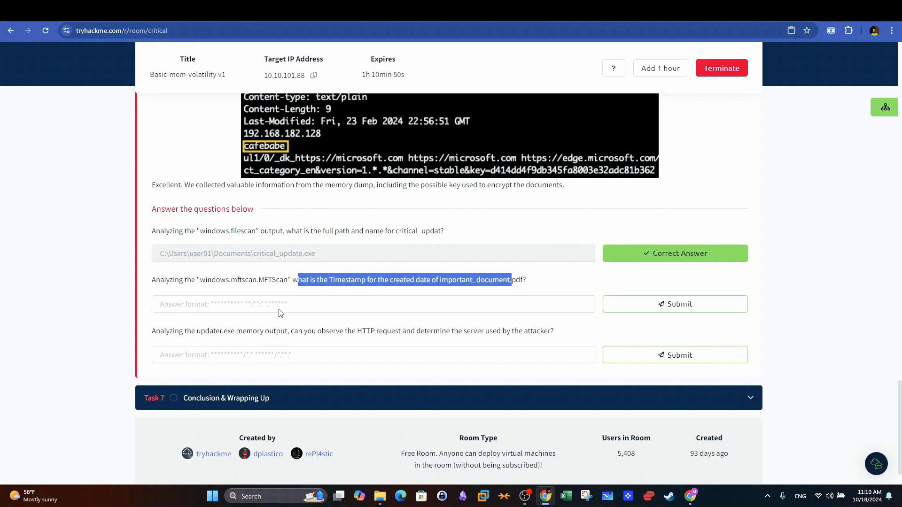
{"action": "left_click", "coordinate": [674, 304]}
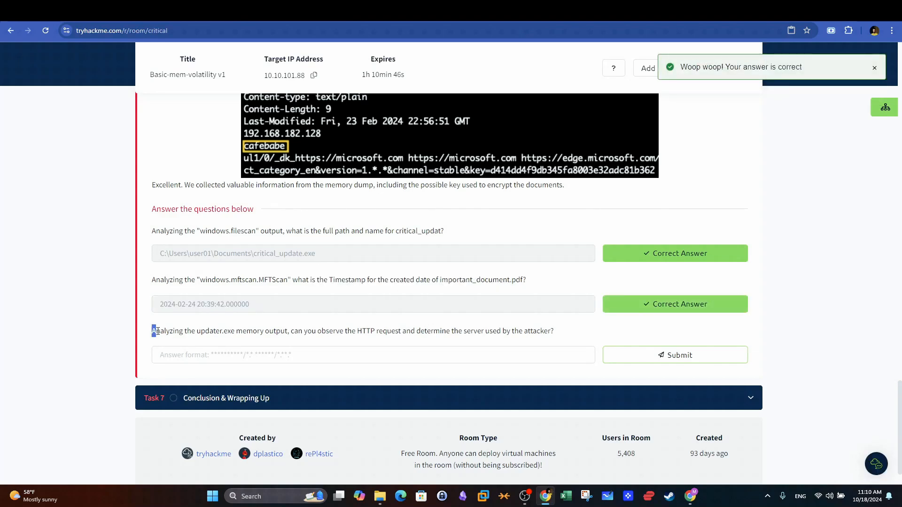
{"action": "left_click_drag", "start_coordinate": [151, 331], "coordinate": [288, 330]}
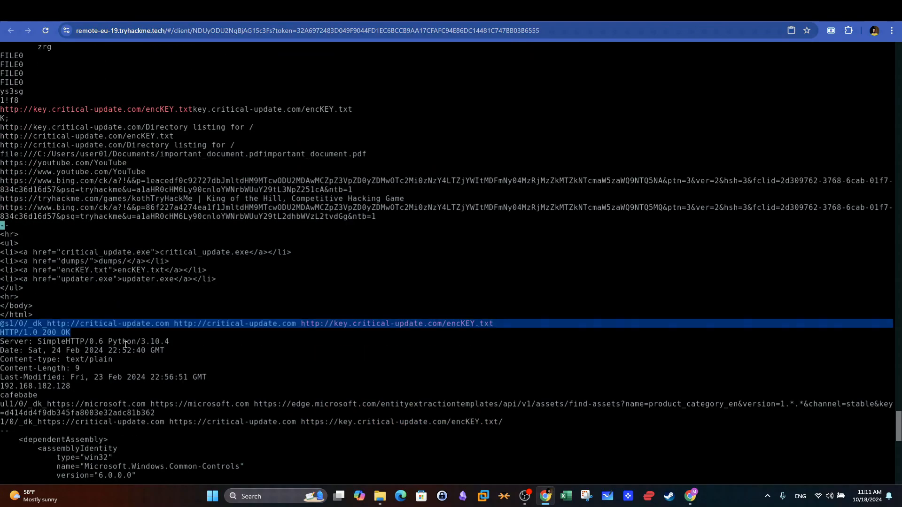
{"action": "left_click", "coordinate": [86, 341]}
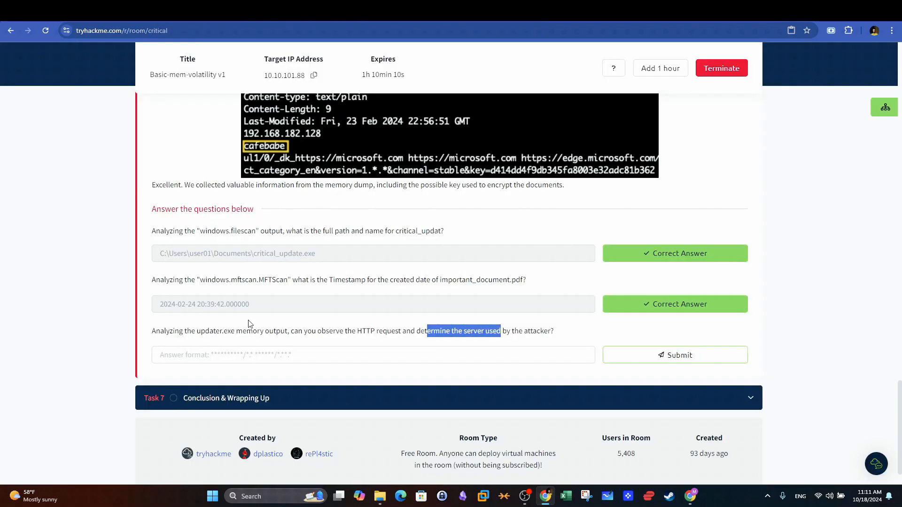
- Submit the attacker-server answer, mark the Conclusion task complete, and dismiss the congratulations dialog
{"action": "left_click", "coordinate": [674, 355]}
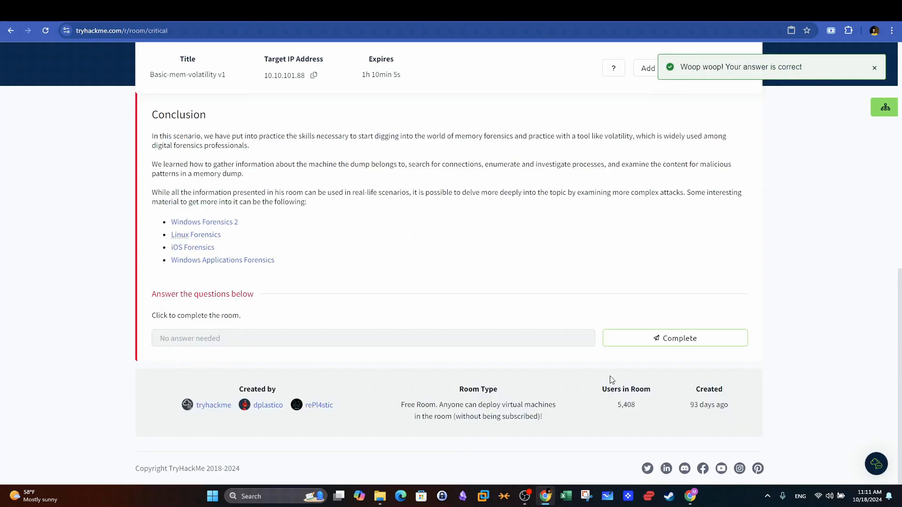
{"action": "left_click", "coordinate": [675, 338]}
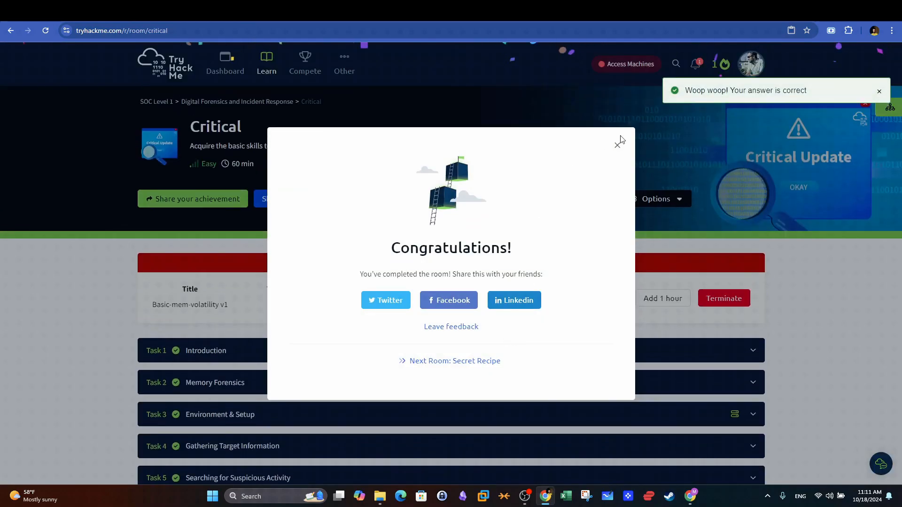
{"action": "left_click", "coordinate": [619, 143]}
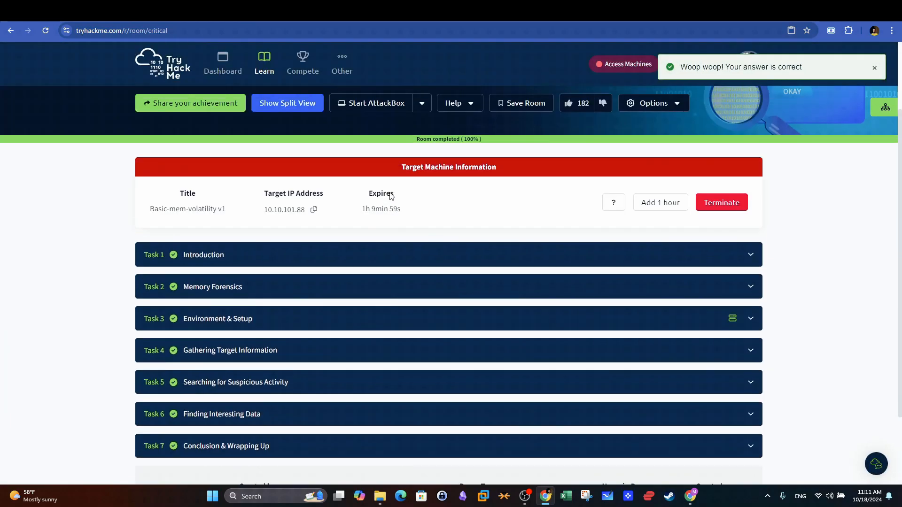